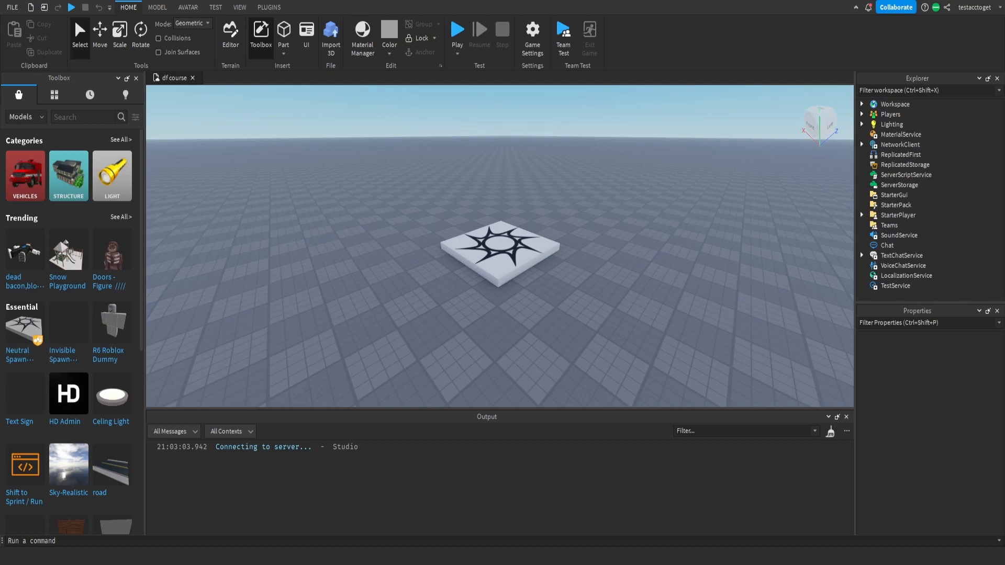
mouse_move(67, 250)
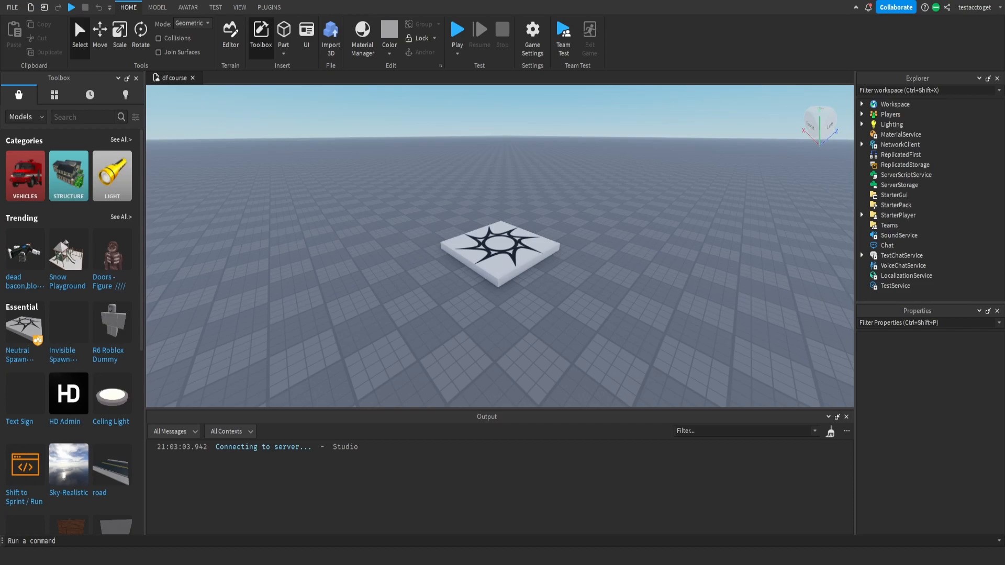
mouse_move(817, 224)
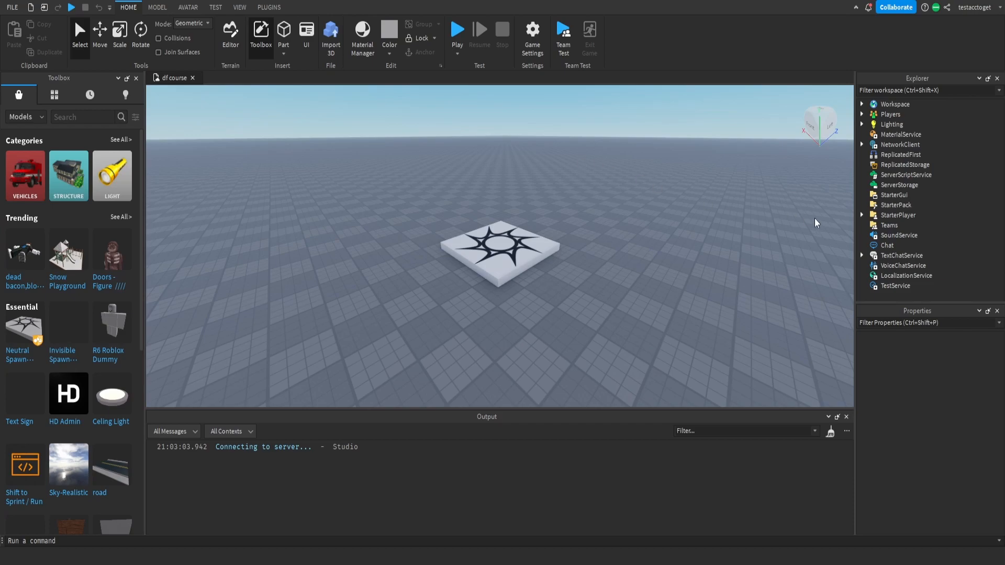
Select StarterPack in the Explorer as the Tool's destination.
left_click(896, 205)
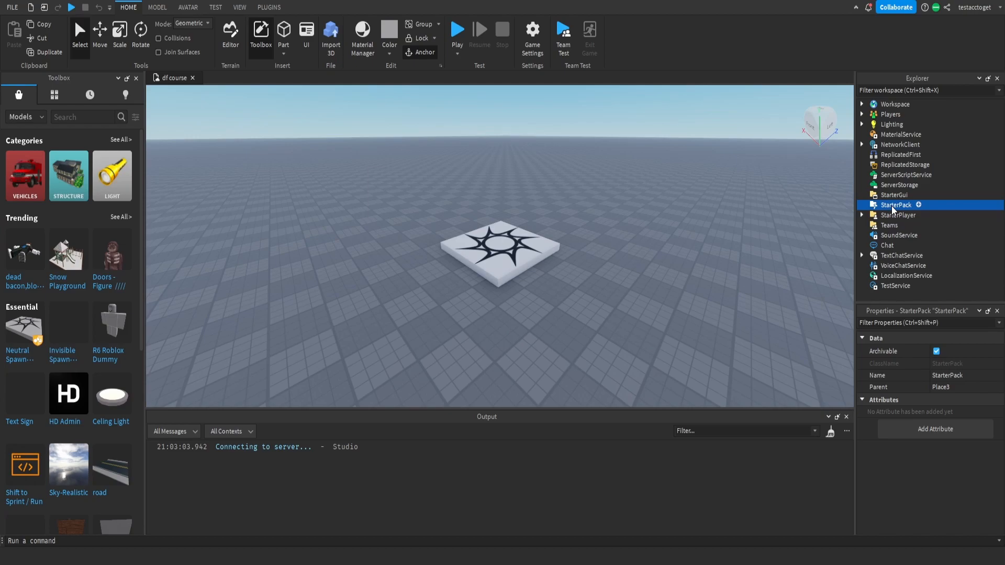
mouse_move(917, 77)
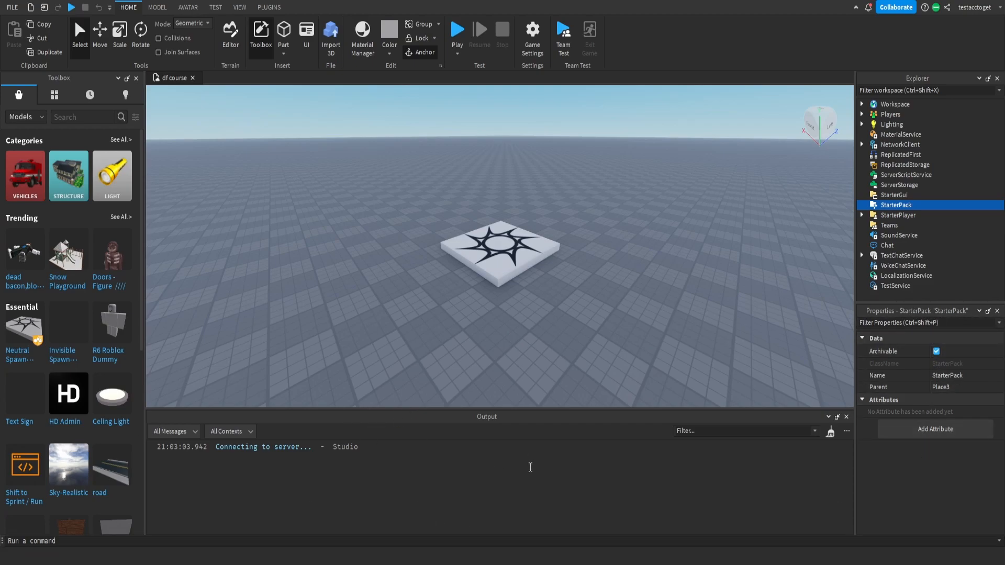
mouse_move(386, 477)
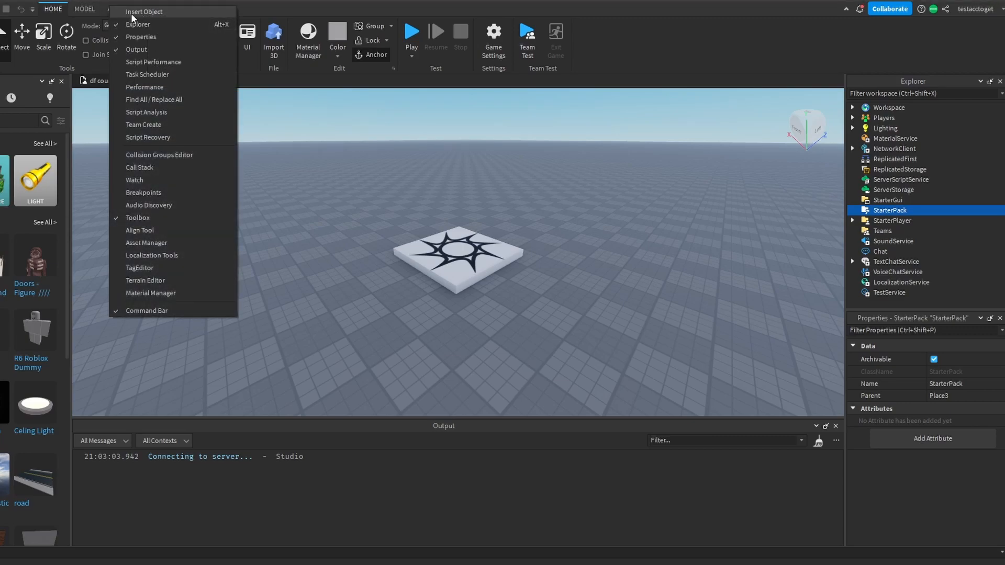
mouse_move(141, 37)
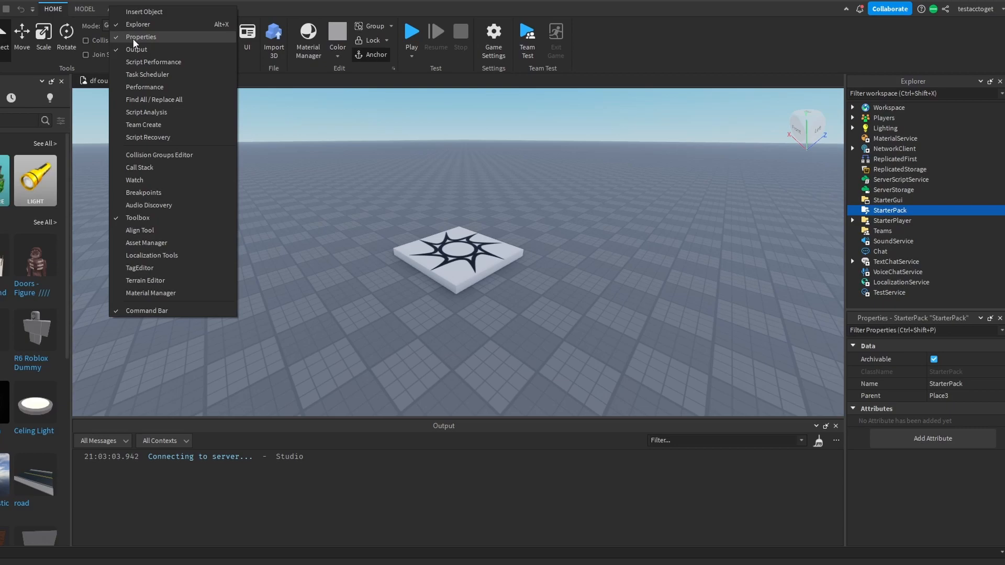
mouse_move(449, 249)
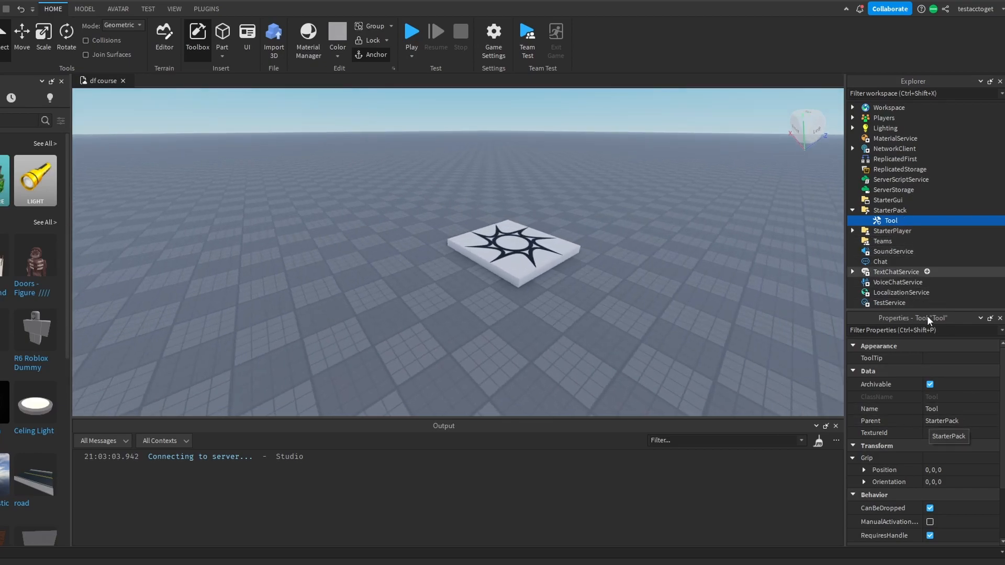
Scroll the Insert Object list to locate the Tool object.
scroll("down", 3)
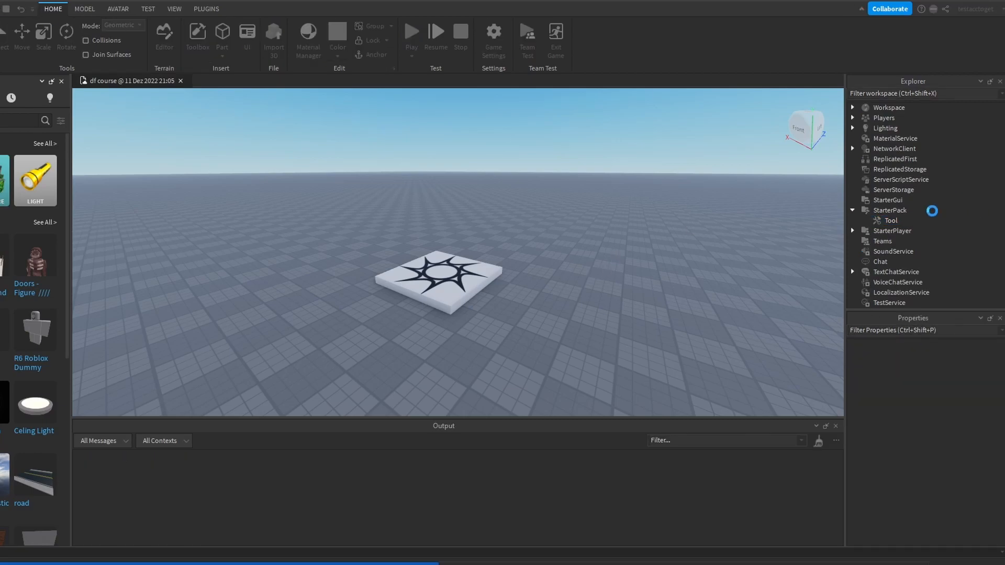
Playtest, check the Tool's mysterious fruit tooltip in the hotbar, then stop.
left_click(411, 34)
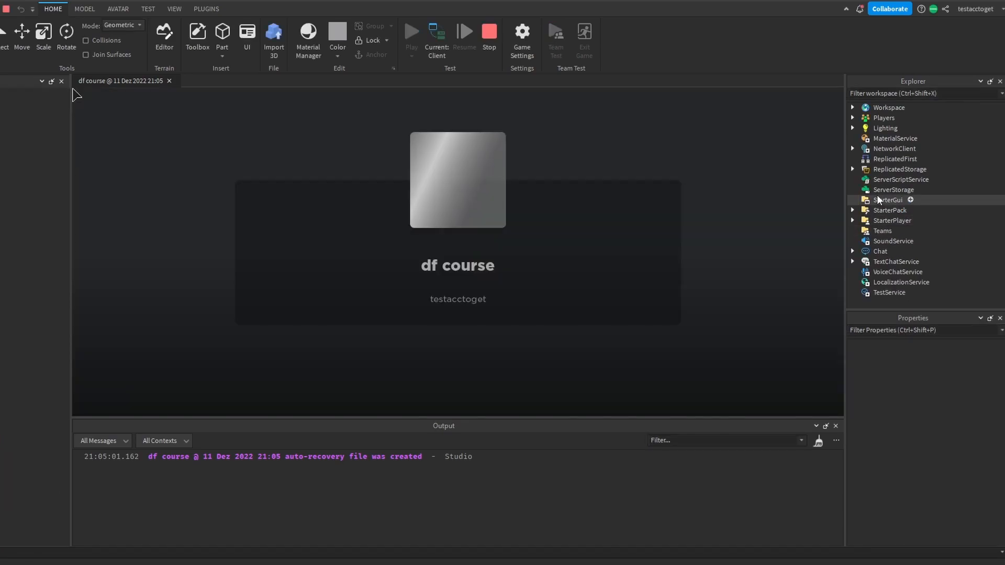
left_click(197, 35)
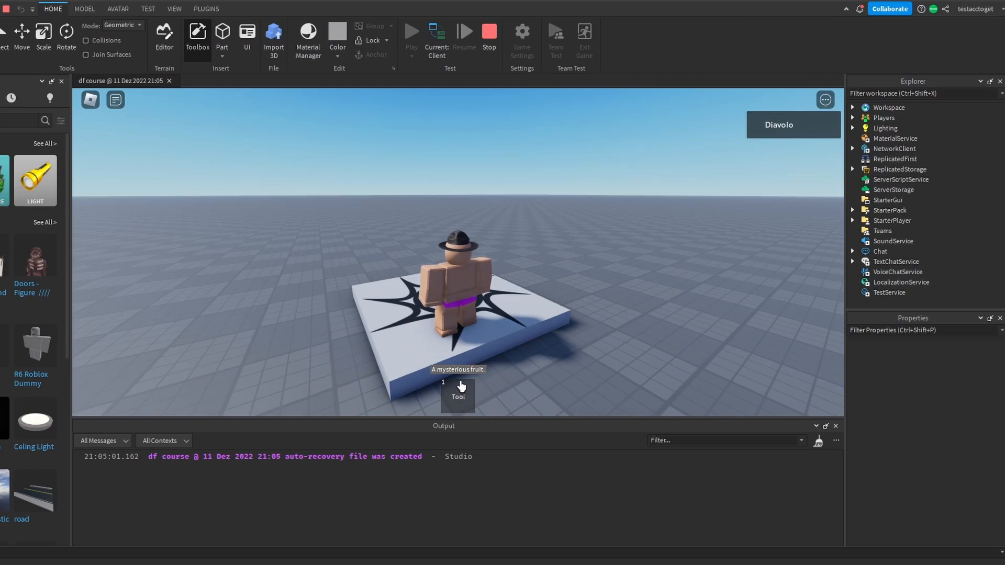
mouse_move(465, 394)
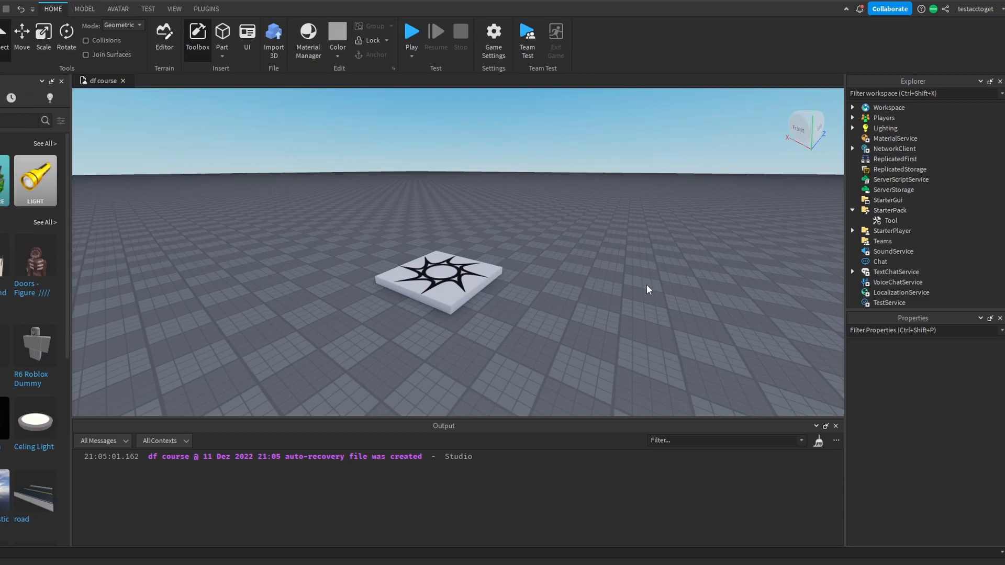
left_click(891, 221)
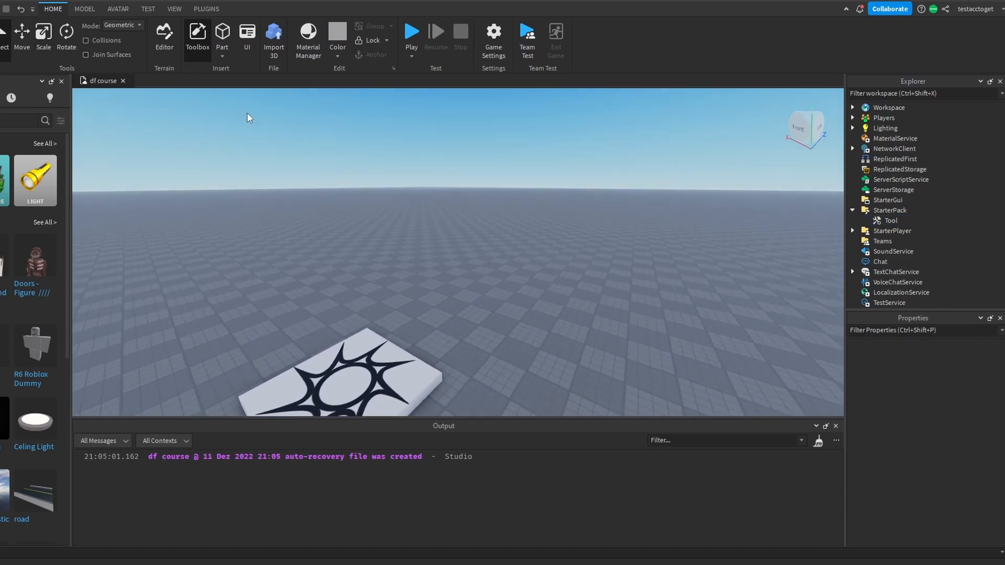
Insert a Part, copy the devil fruit model's asset ID, and start a playtest.
left_click(222, 33)
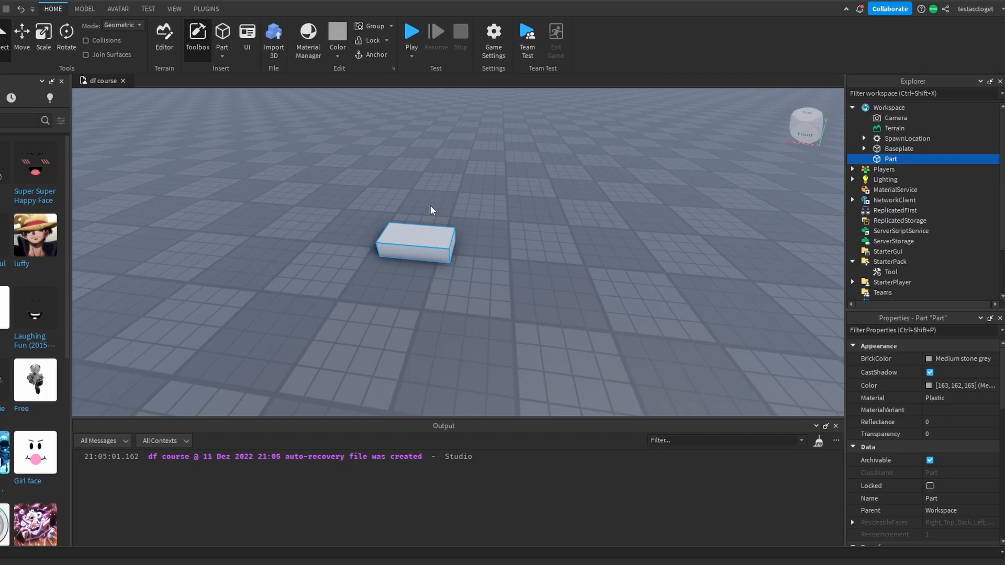
mouse_move(454, 287)
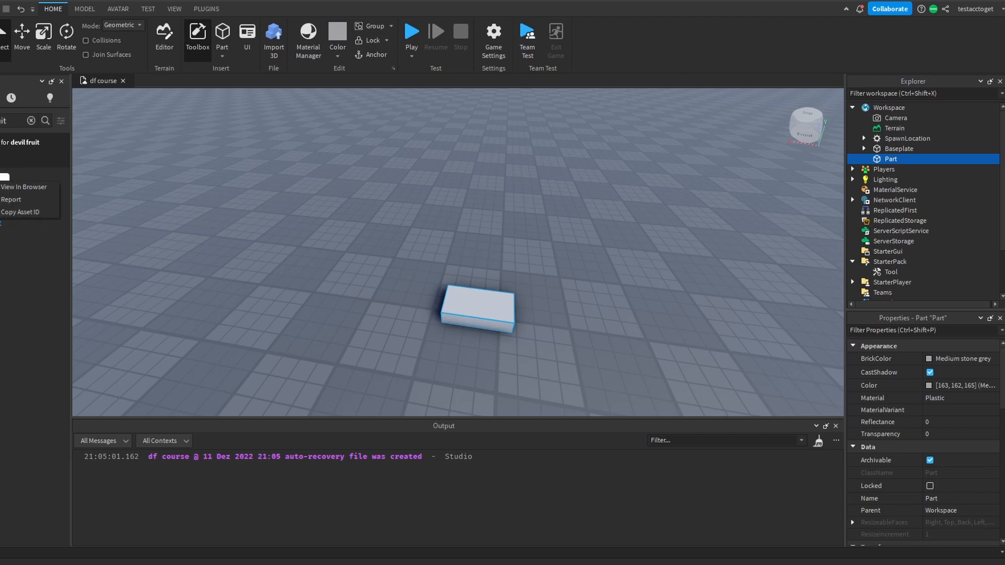
left_click(890, 272)
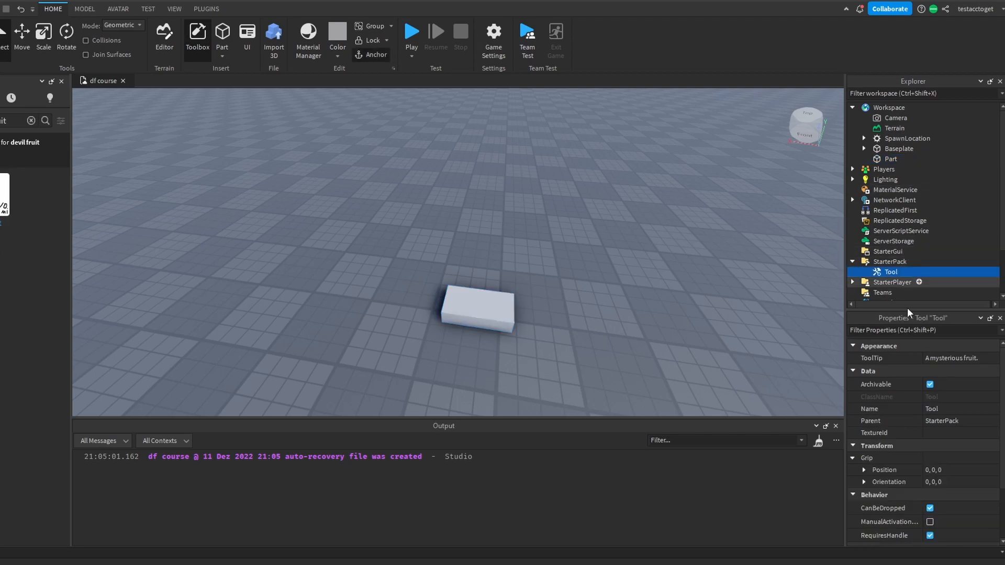
left_click(951, 432)
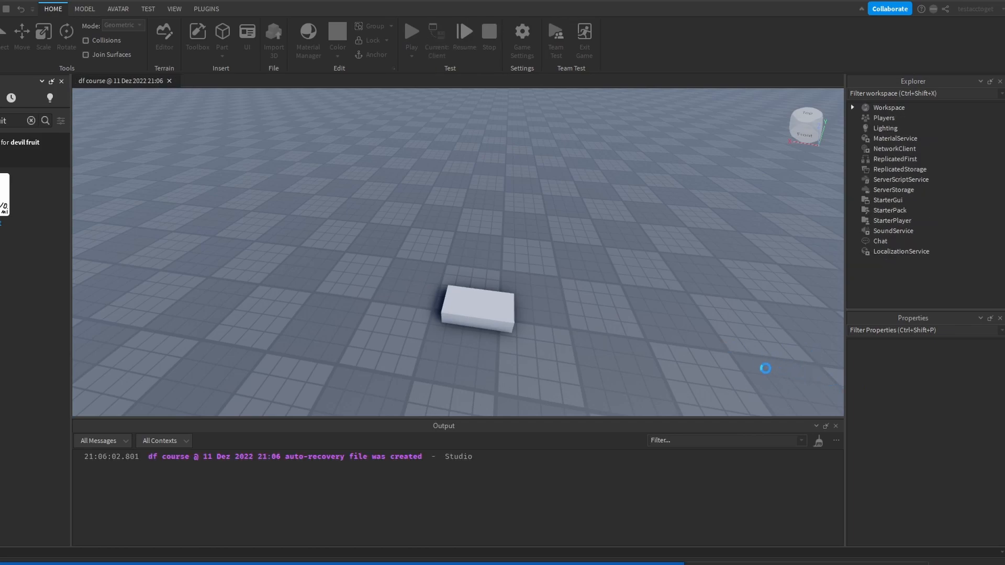
Stop the test and put the devil fruit asset ID in the Tool's TextureId.
left_click(411, 32)
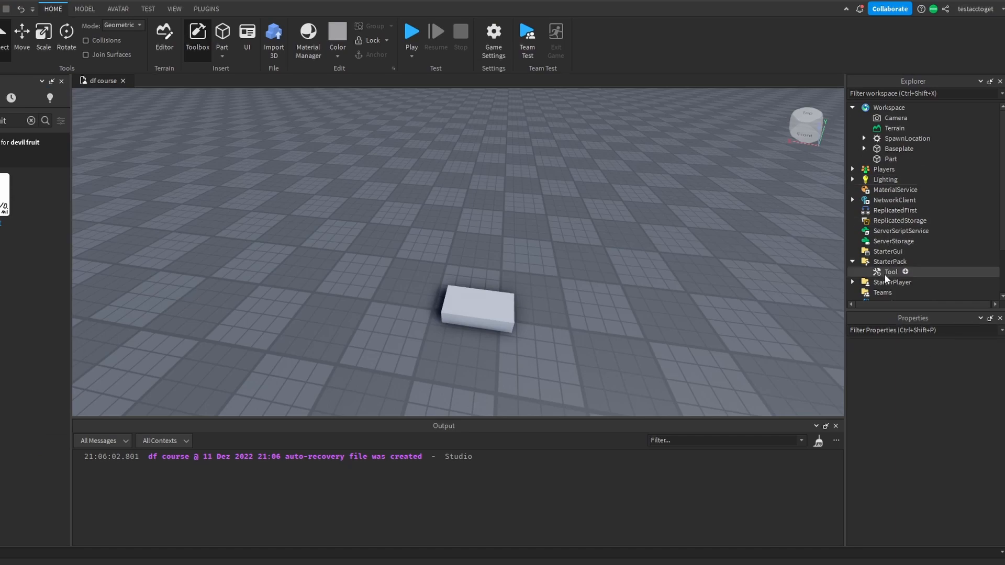
left_click(890, 272)
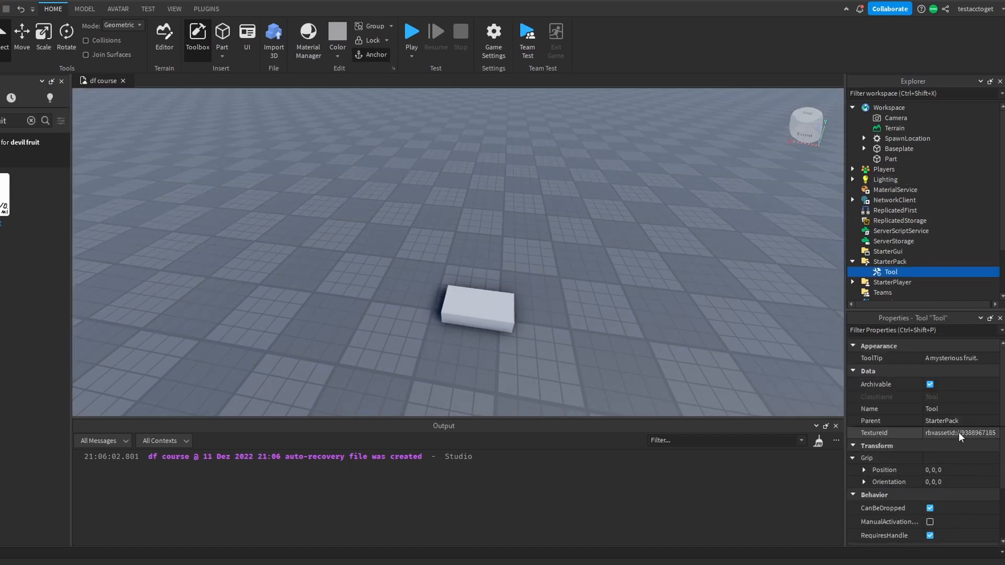
left_click(959, 433)
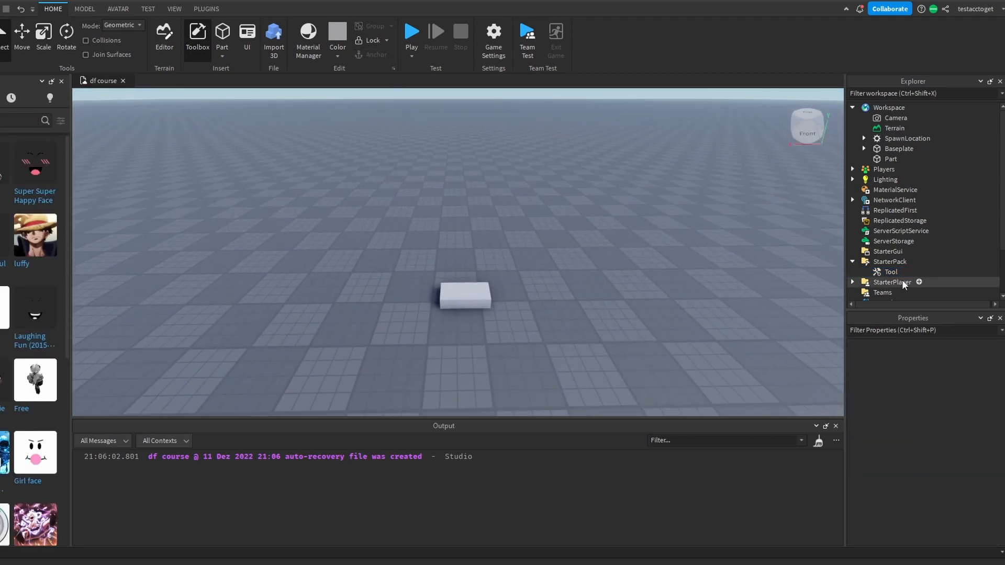
left_click(891, 272)
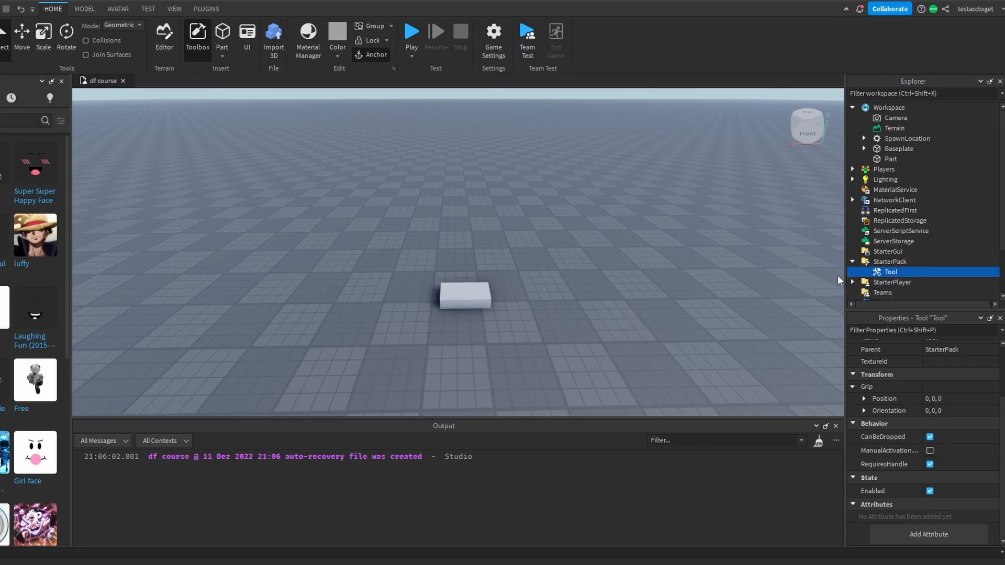
mouse_move(538, 238)
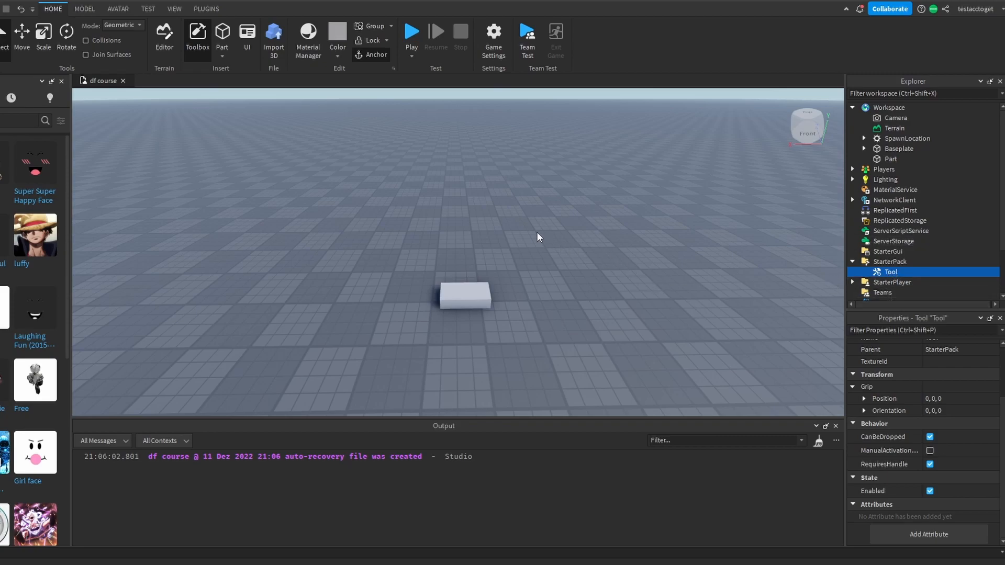
mouse_move(431, 206)
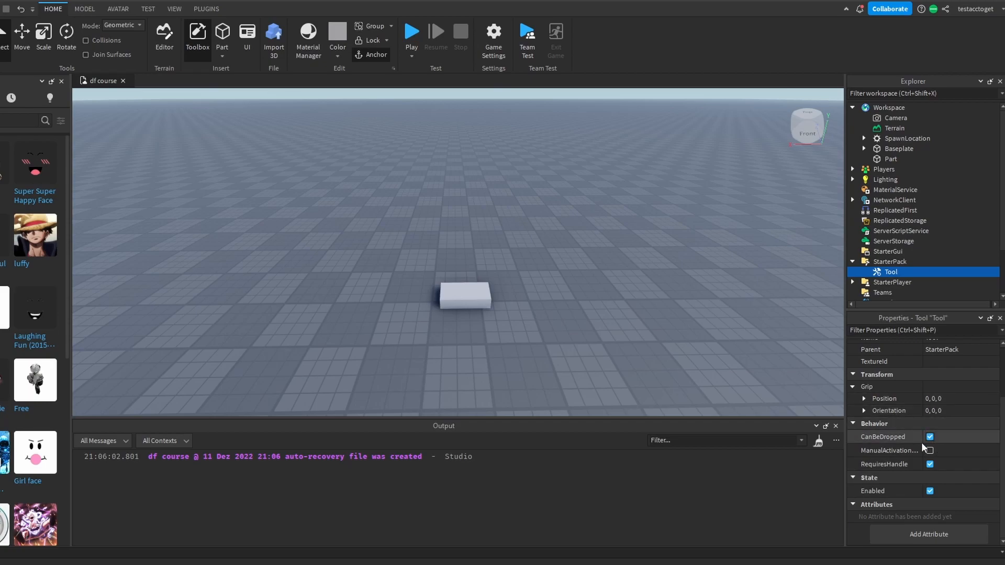
left_click(930, 450)
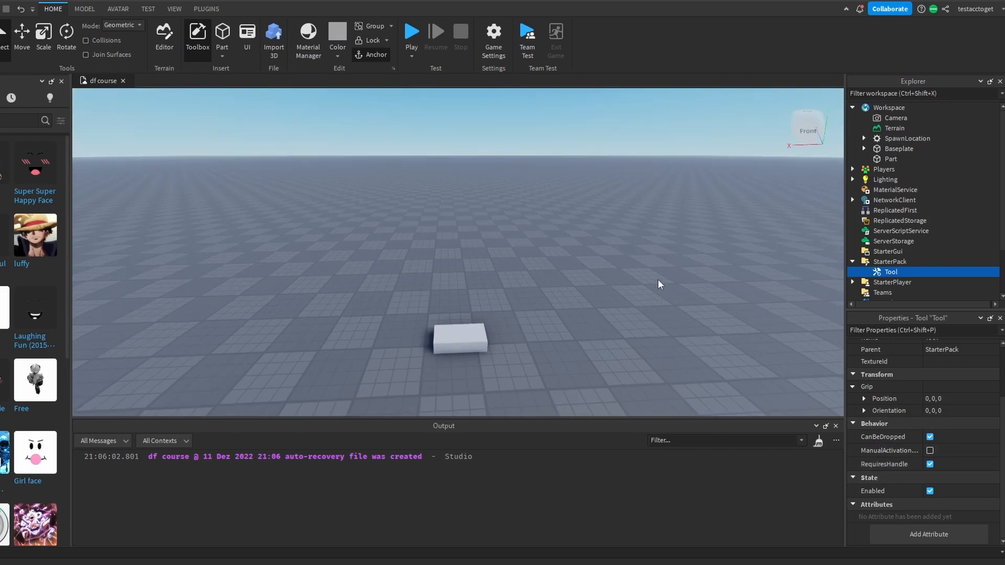
Add a part inside the Tool, rename it Handle, and select it.
right_click(889, 271)
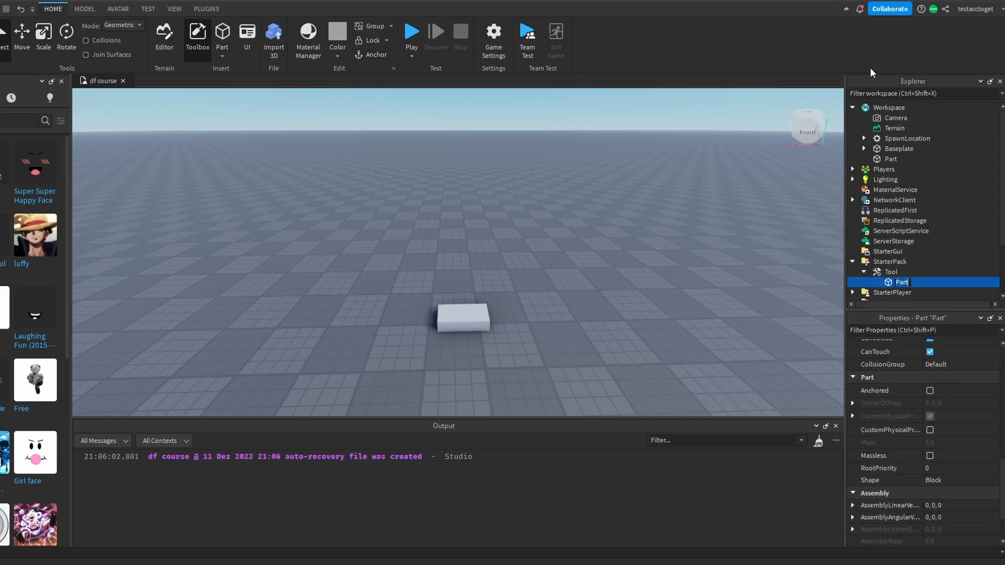
type("Handle")
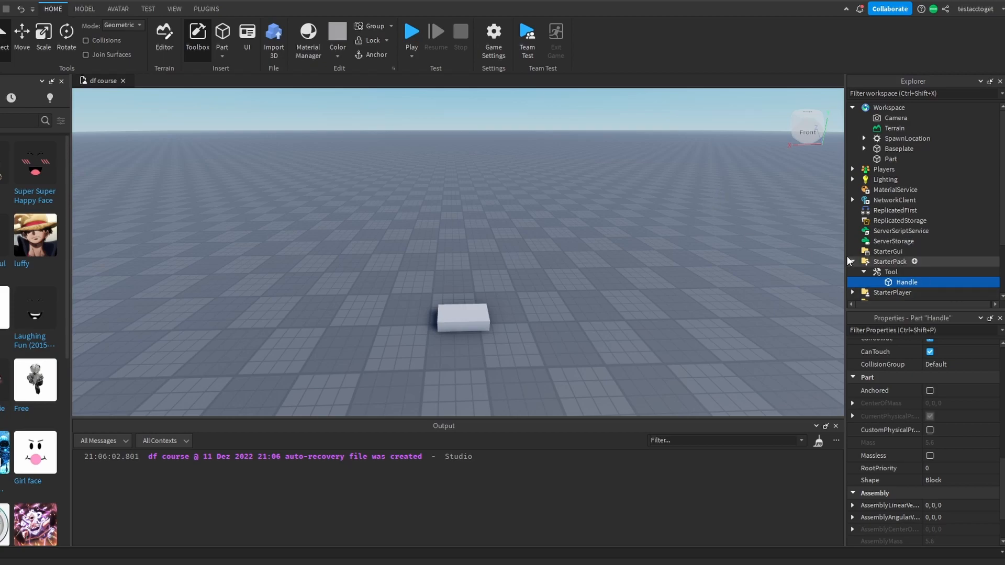
left_click(891, 272)
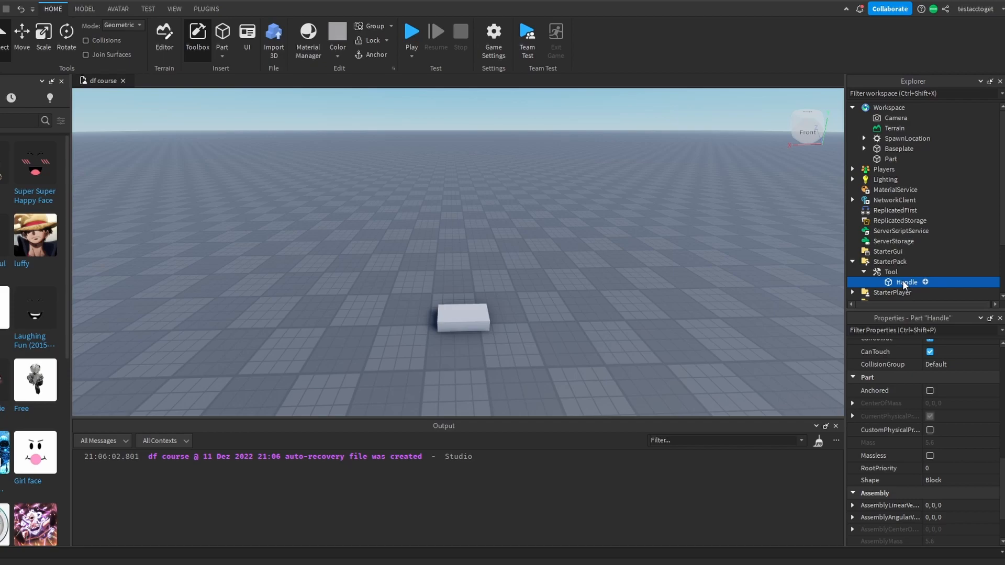
mouse_move(836, 295)
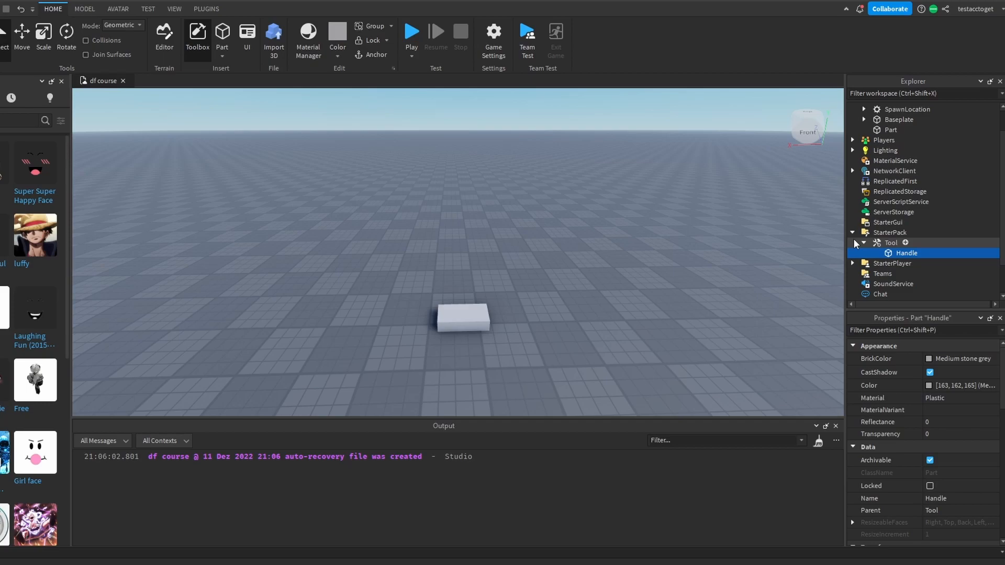
Select Handle, playtest to see the character holding the Handle block, then stop.
left_click(906, 253)
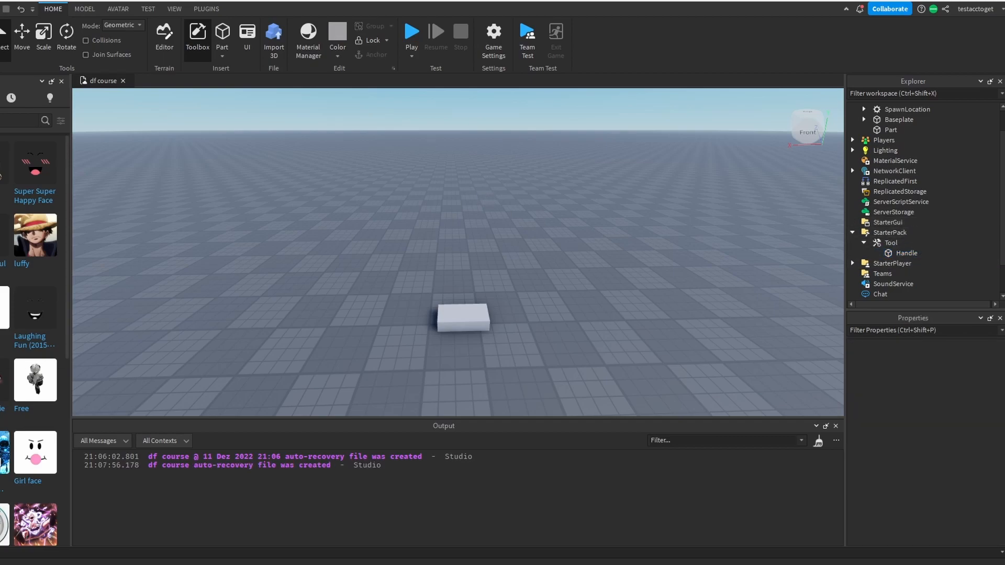
mouse_move(663, 132)
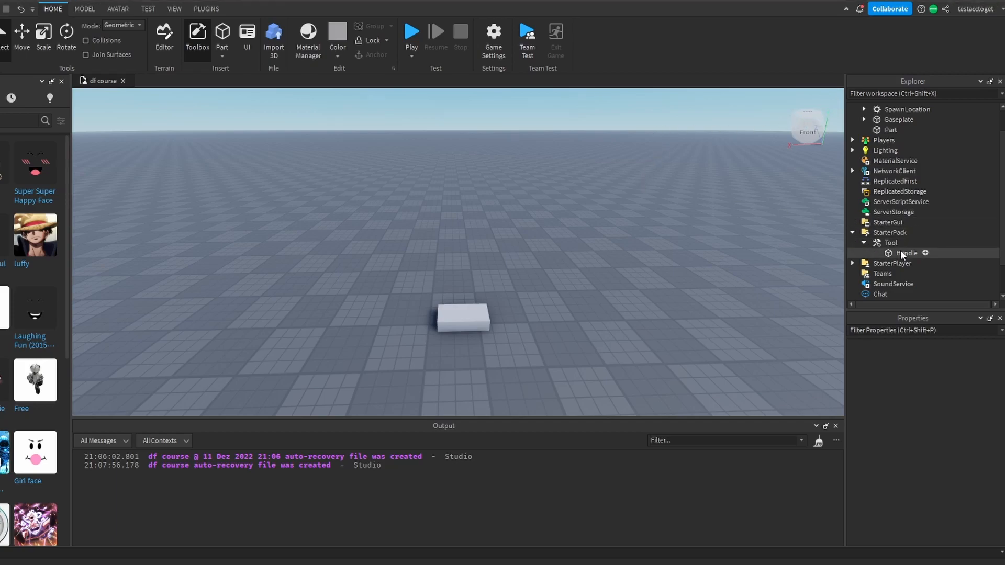
left_click(906, 252)
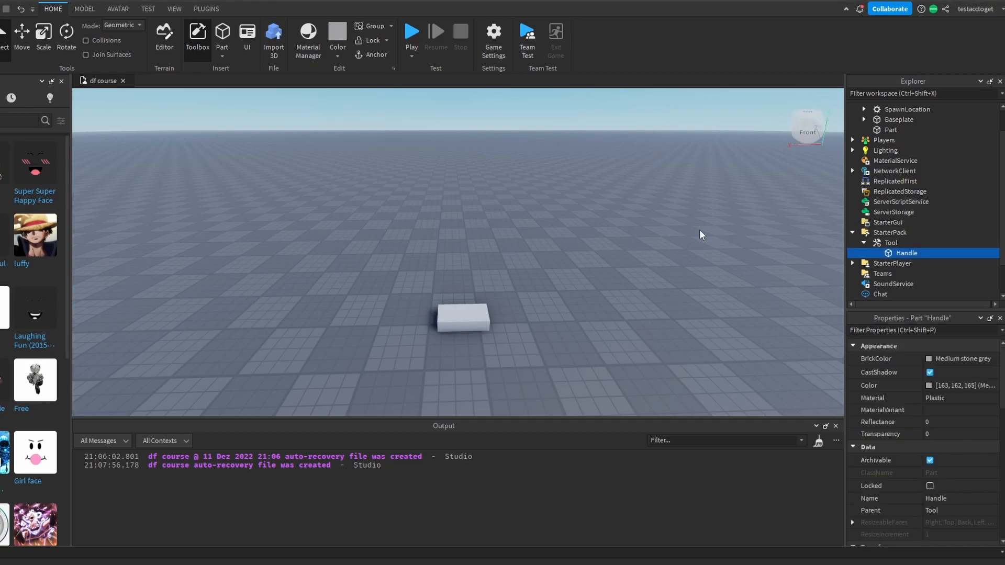
mouse_move(657, 212)
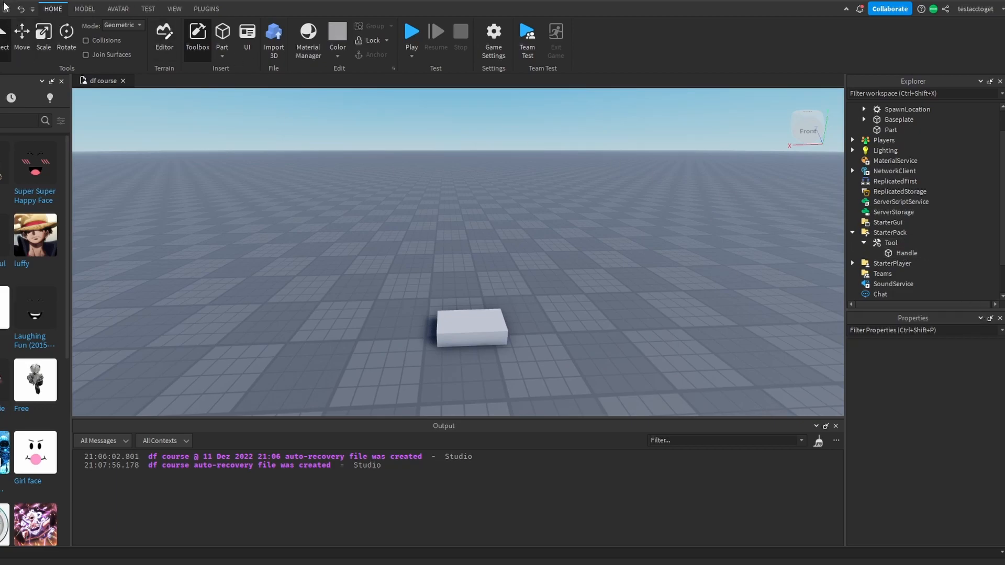
mouse_move(411, 33)
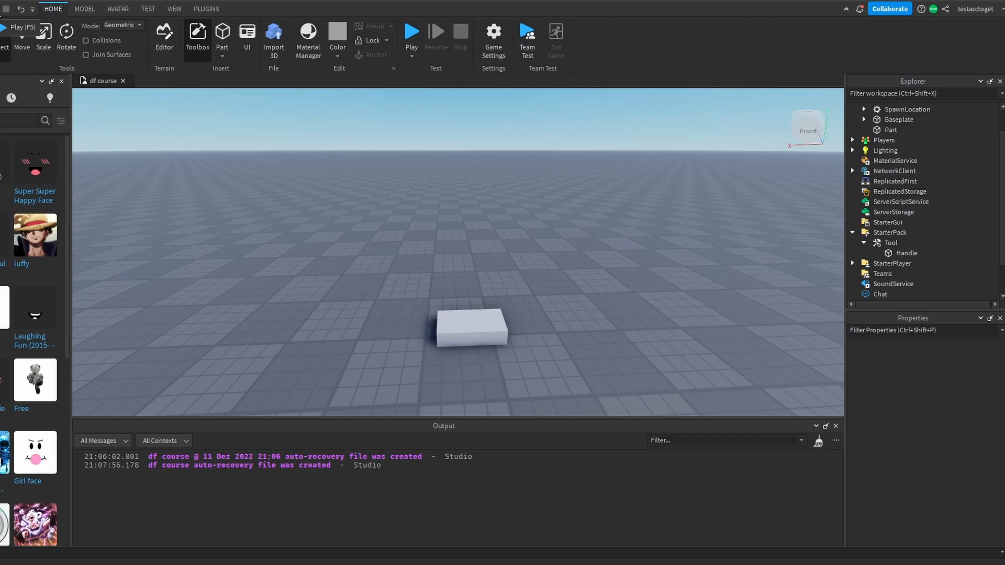
mouse_move(10, 17)
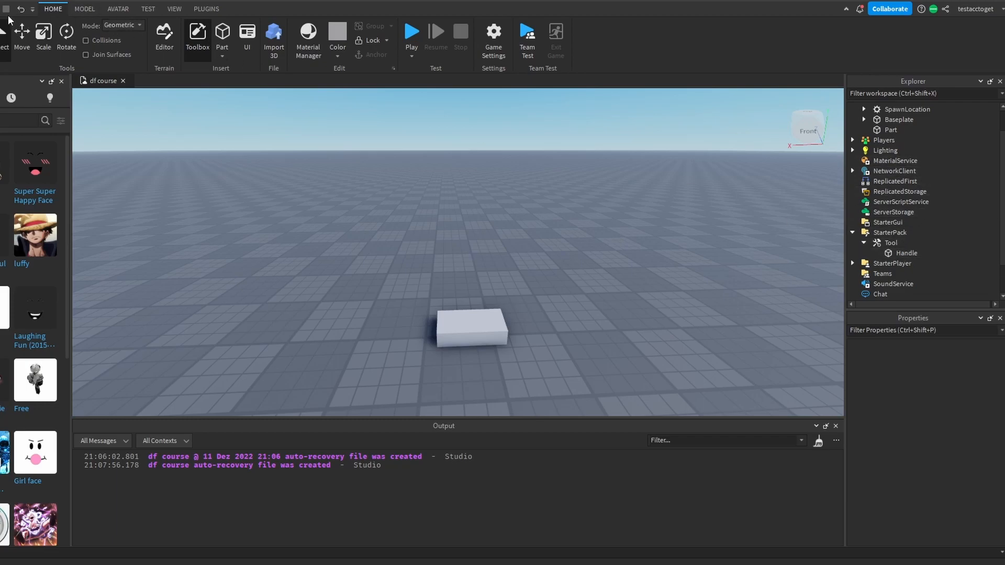
left_click(411, 33)
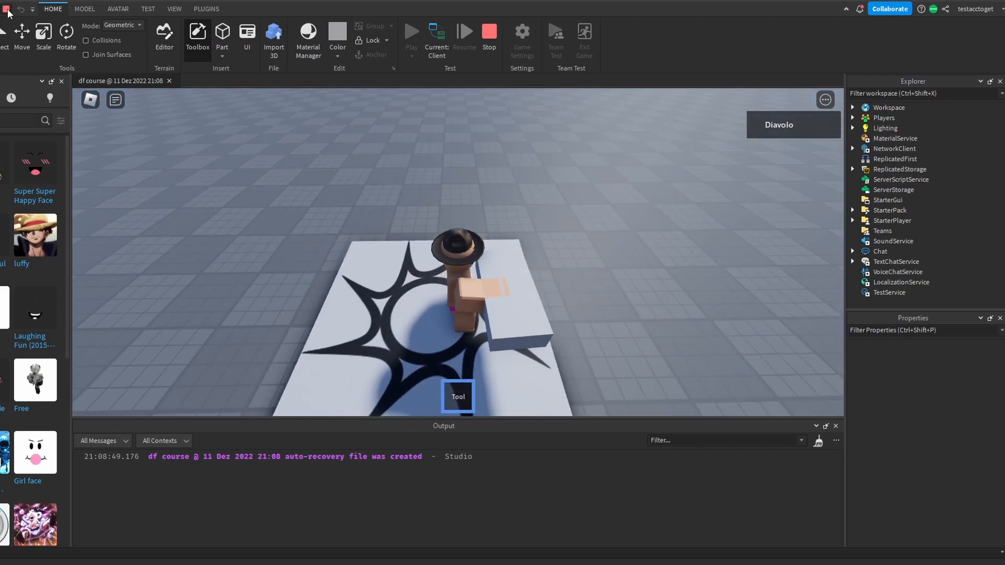
left_click(489, 35)
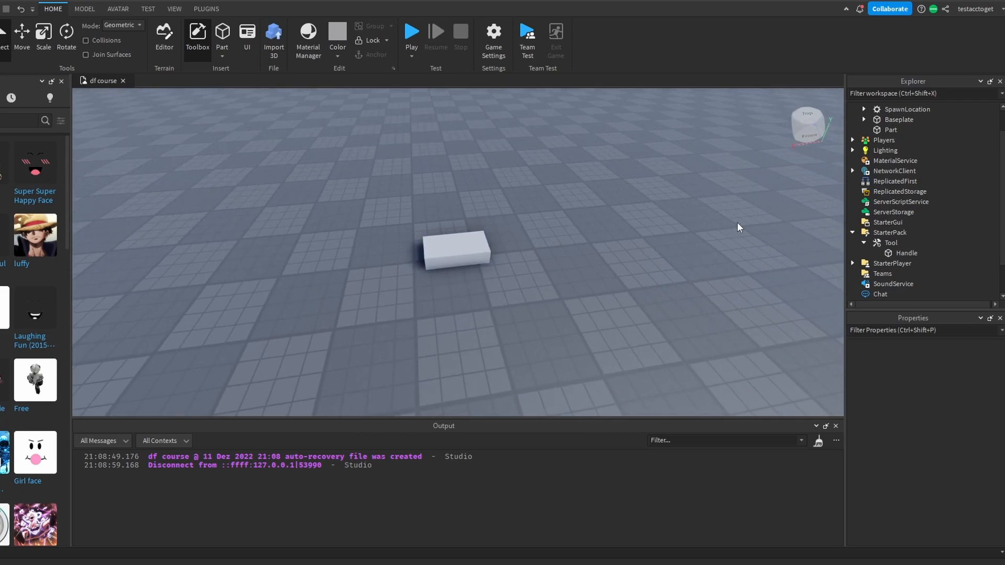
left_click(906, 253)
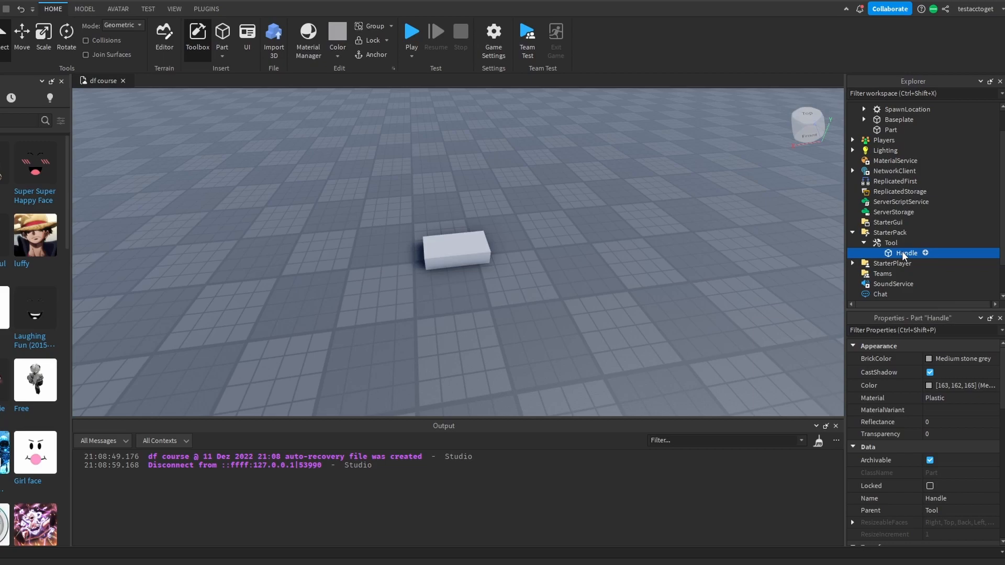
mouse_move(904, 257)
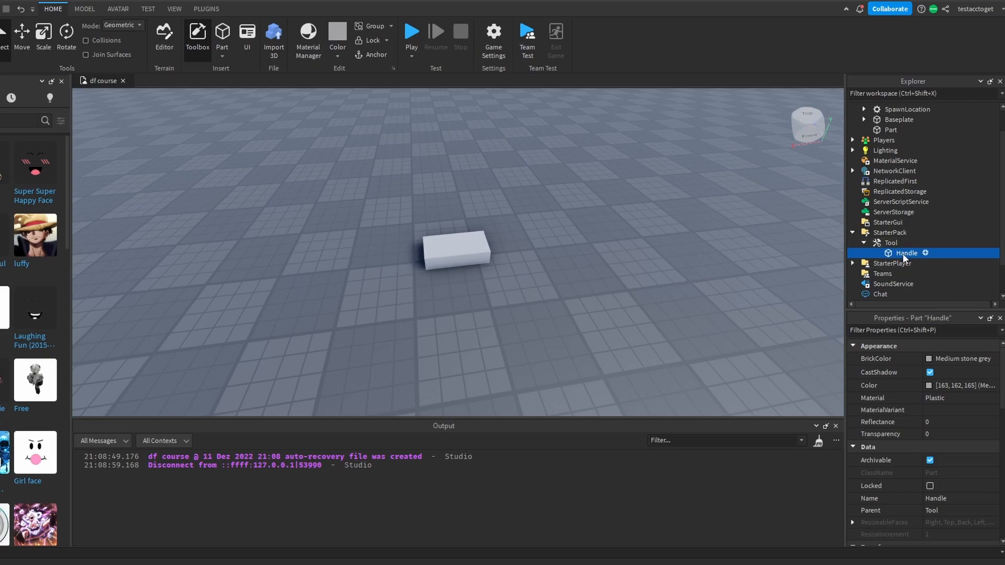
left_click(890, 243)
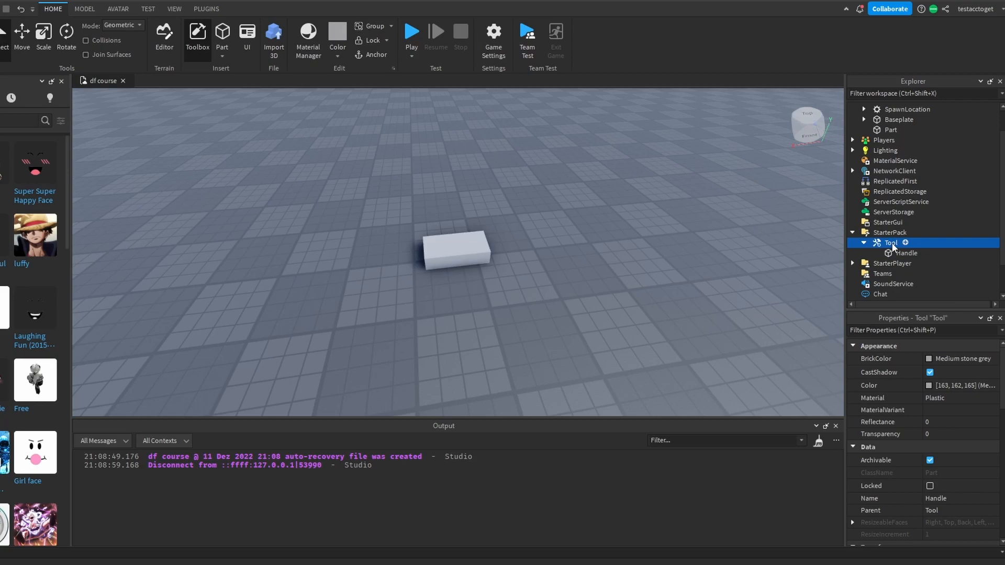
left_click(891, 242)
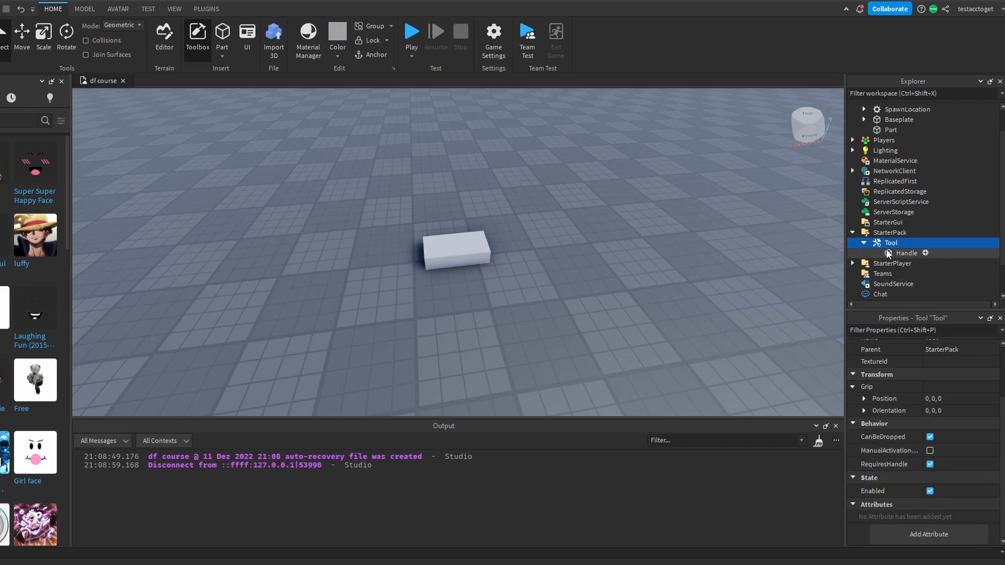
left_click(905, 252)
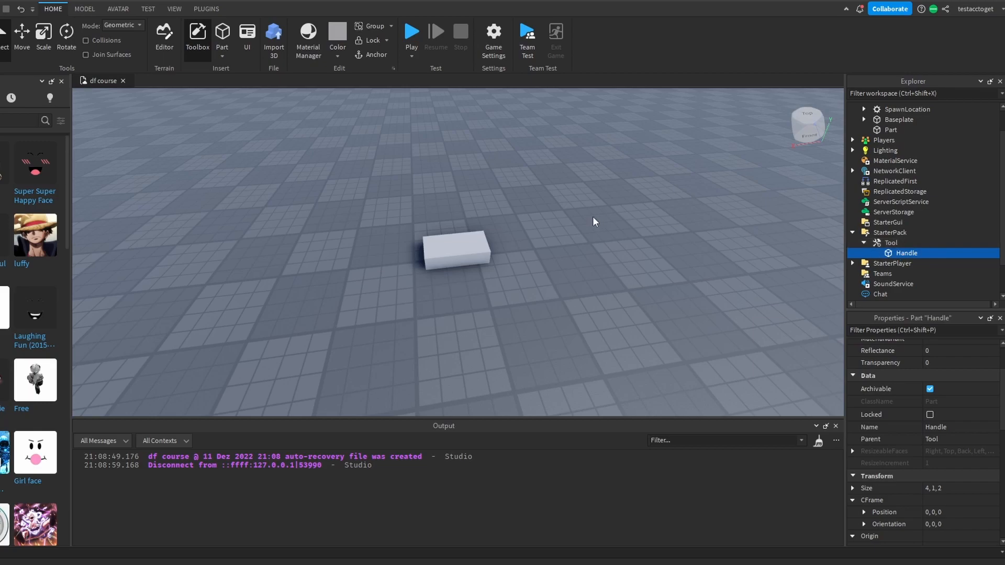
left_click(891, 242)
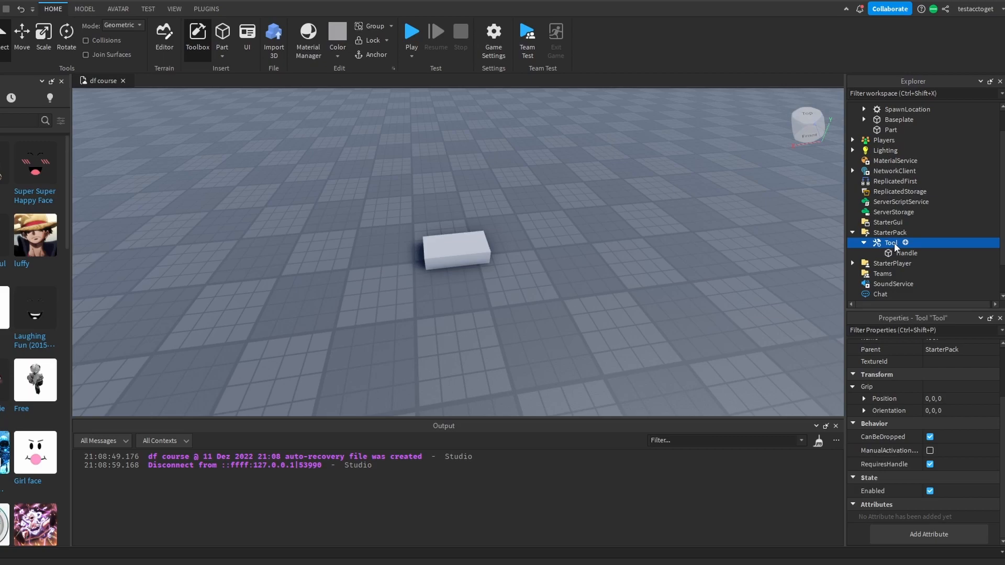
left_click(906, 253)
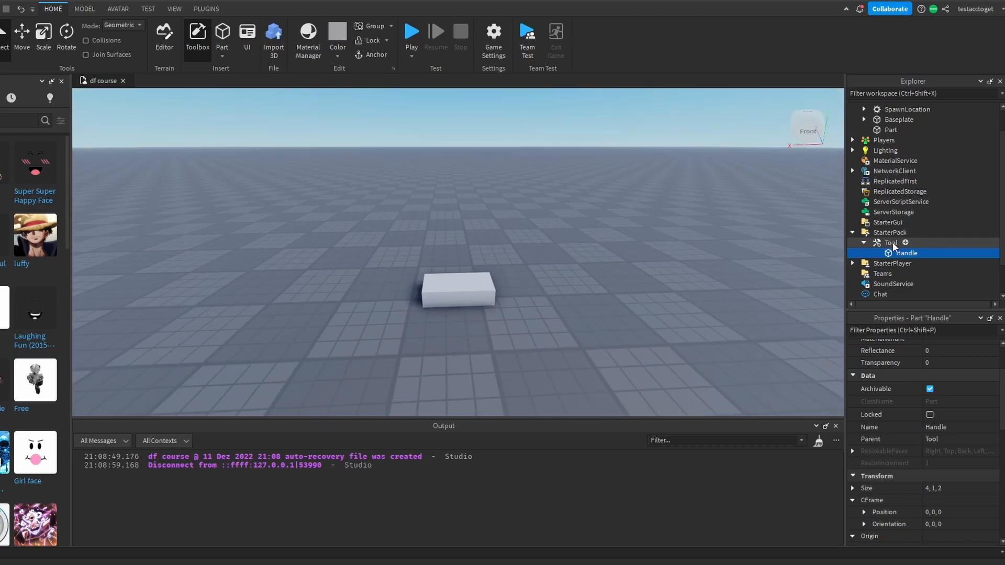
left_click(295, 228)
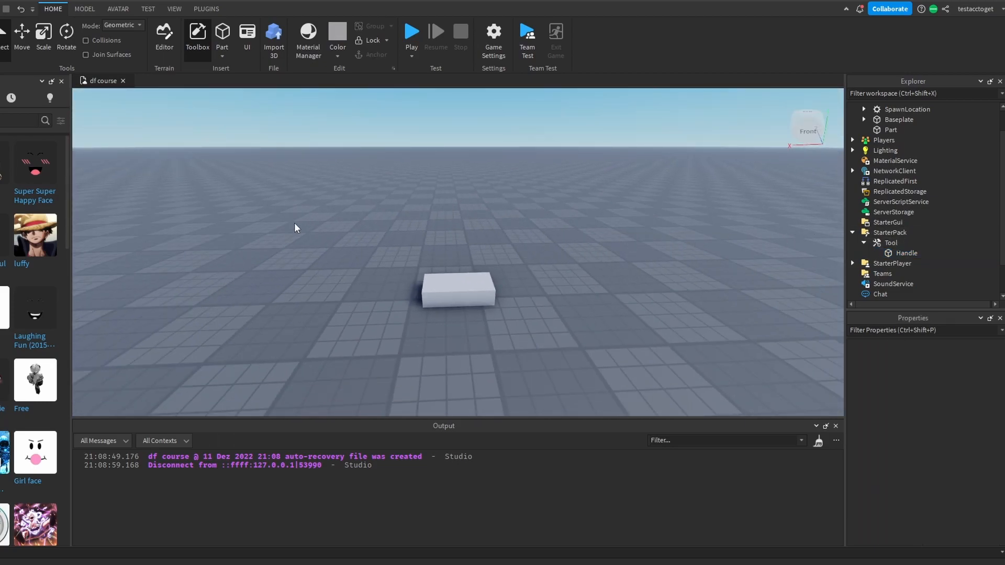
left_click(905, 252)
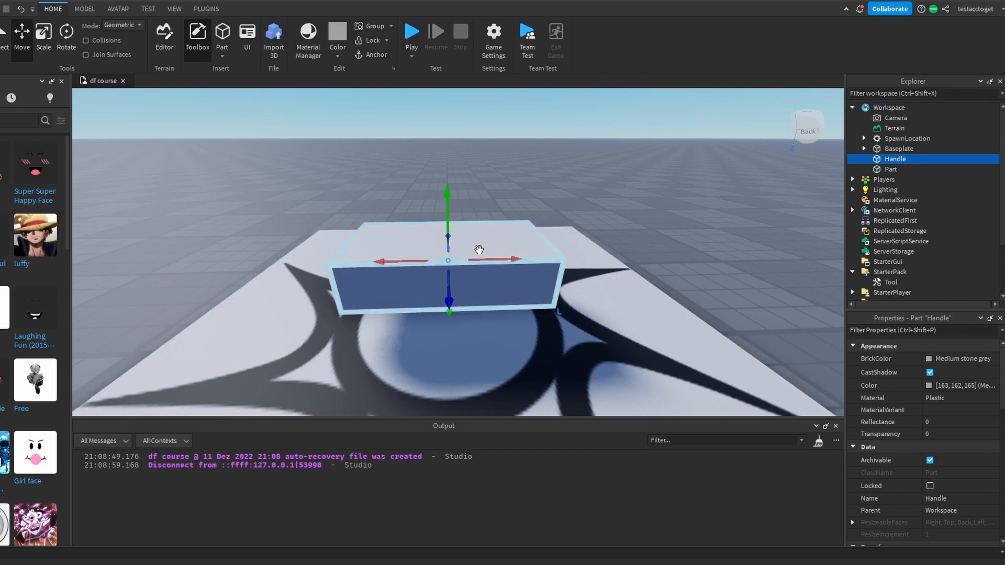
mouse_move(43, 35)
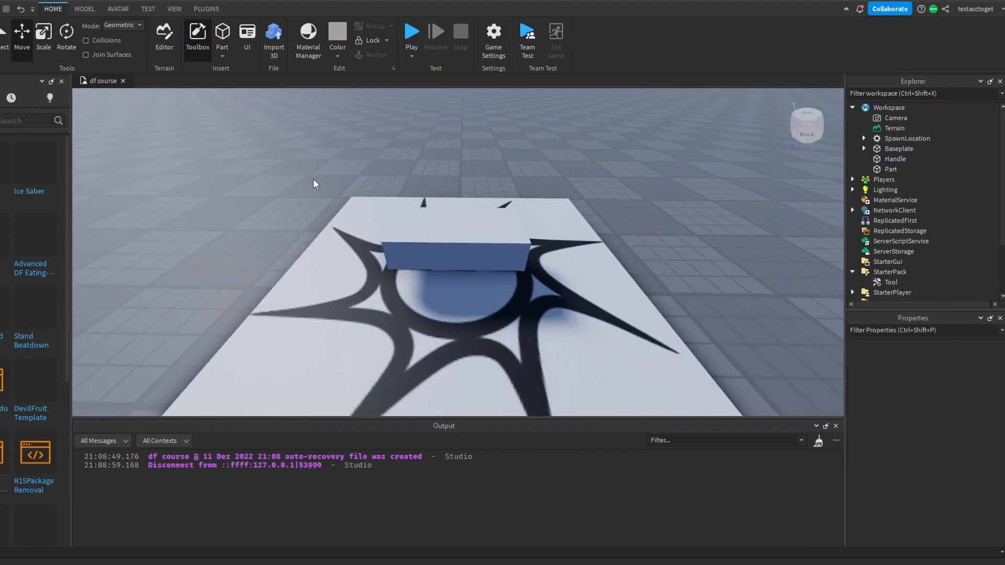
Select the Handle block on the baseplate for resizing into a cube.
left_click(455, 244)
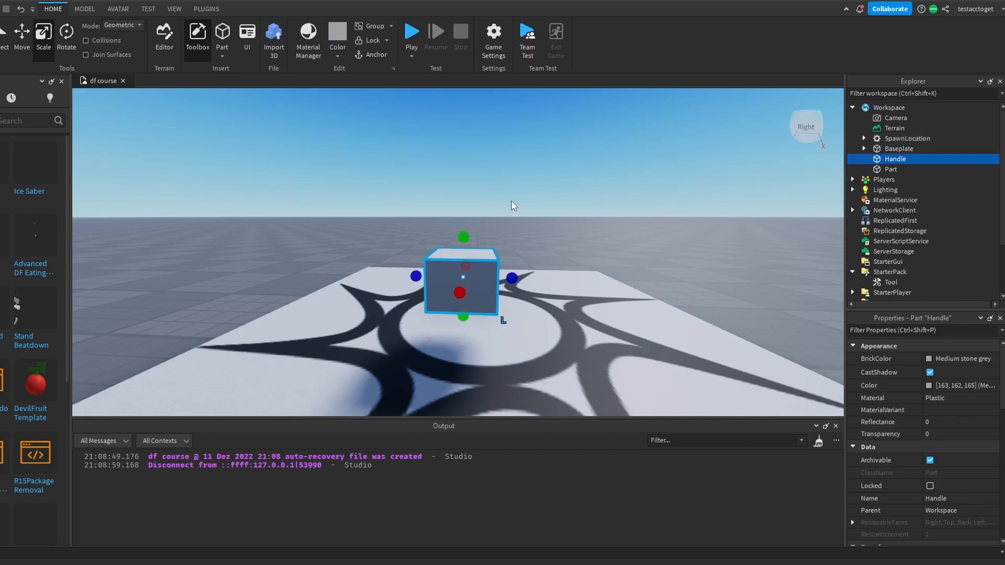
Add a WeldConstraint under Handle with Part0 Handle and Part1 Grass.
right_click(460, 282)
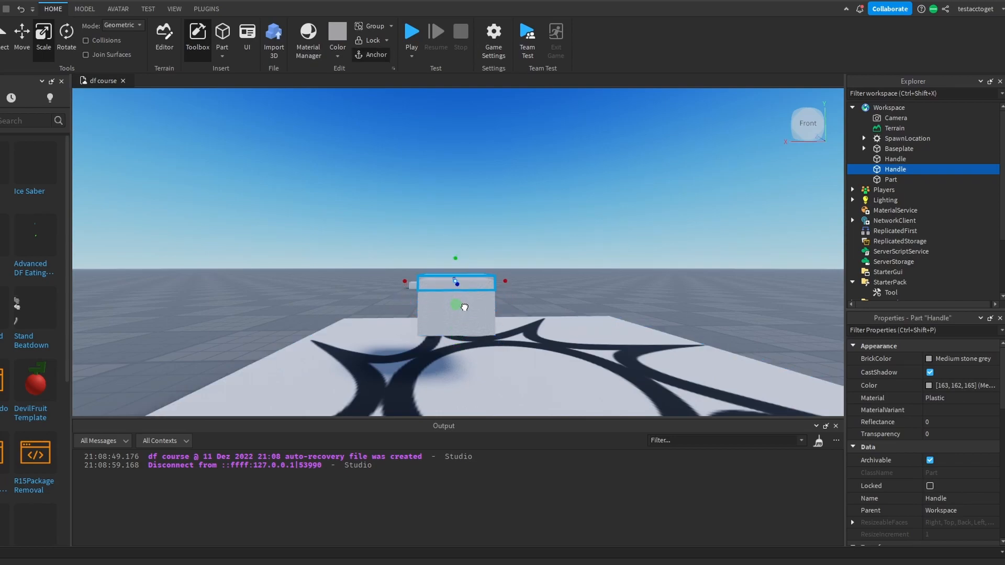
left_click(928, 358)
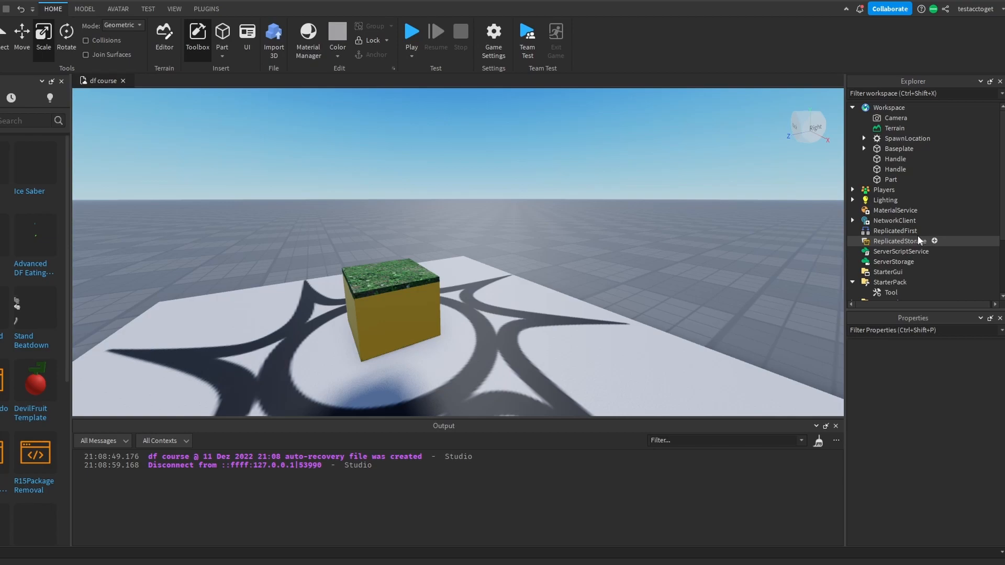
left_click(895, 168)
type("Gra")
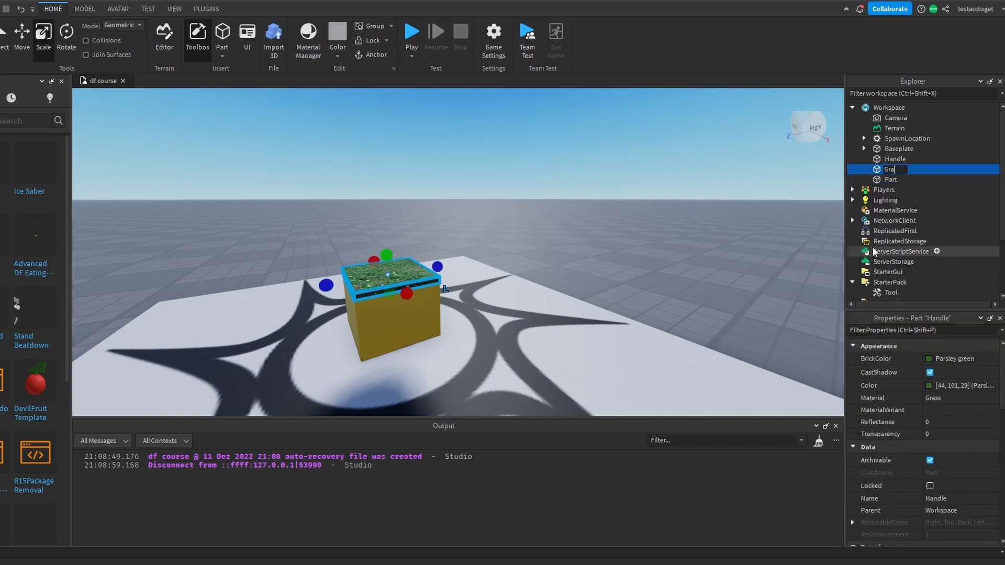
right_click(891, 168)
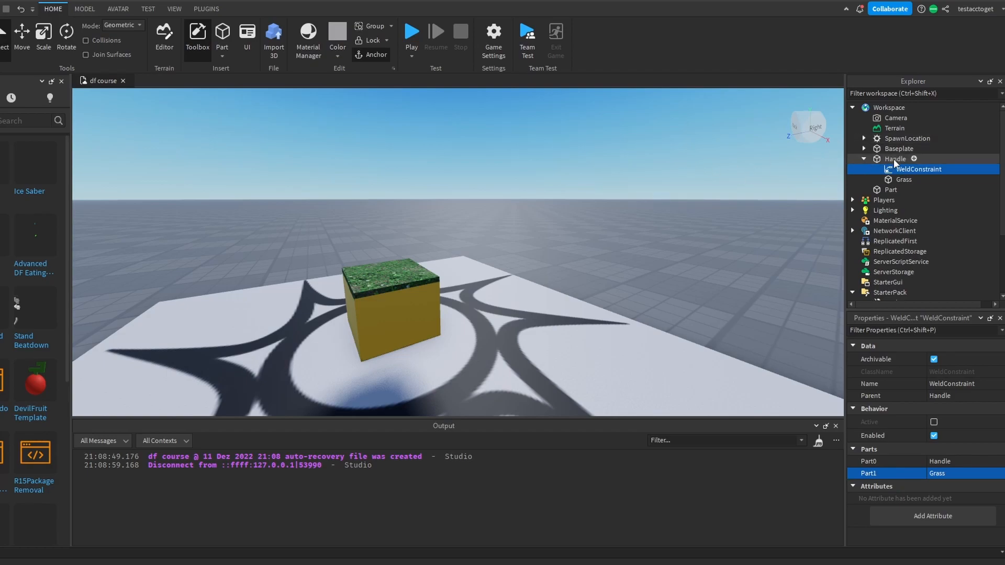
Select the gold Handle block and search the marketplace for devil fruit models.
left_click(894, 158)
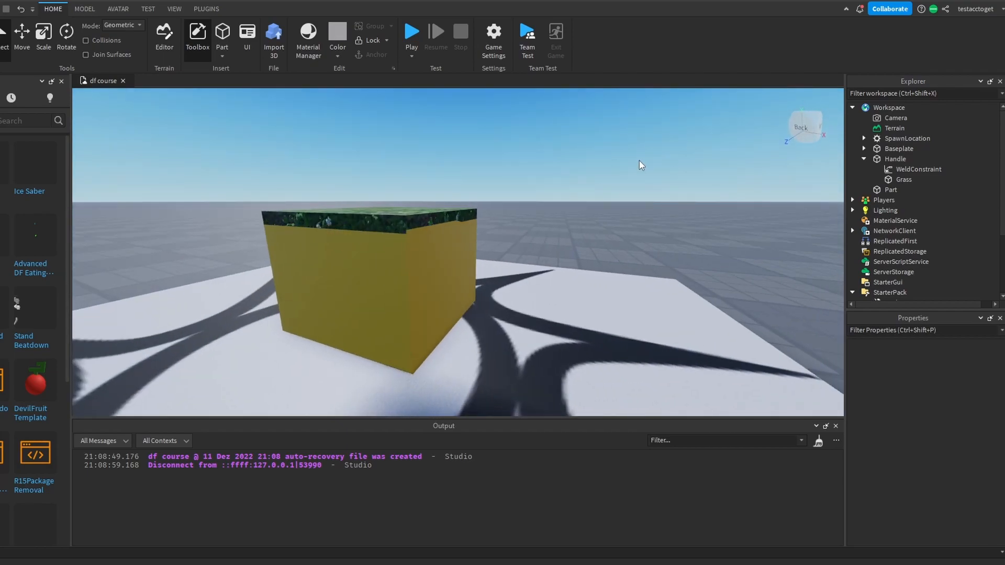
left_click(343, 269)
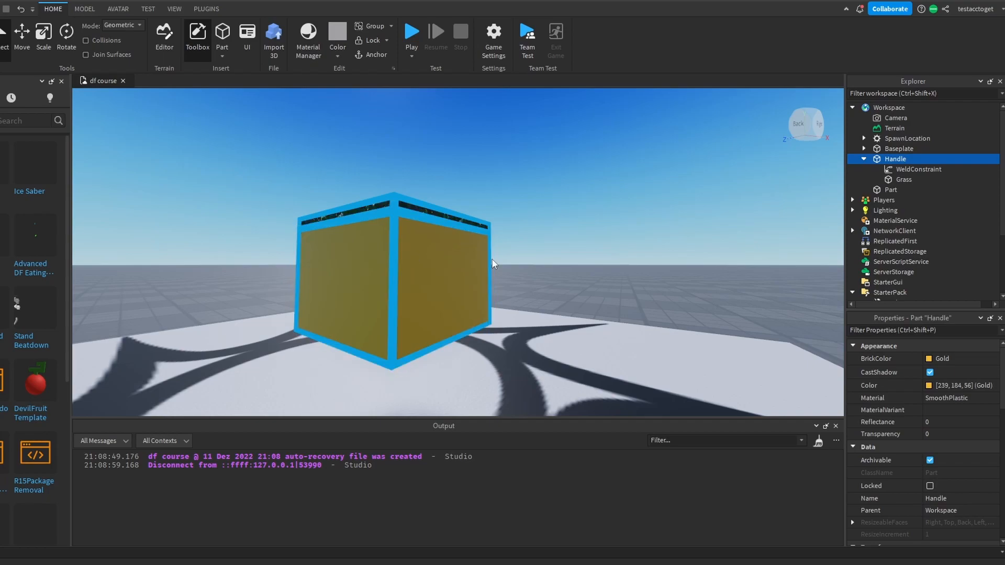
mouse_move(765, 154)
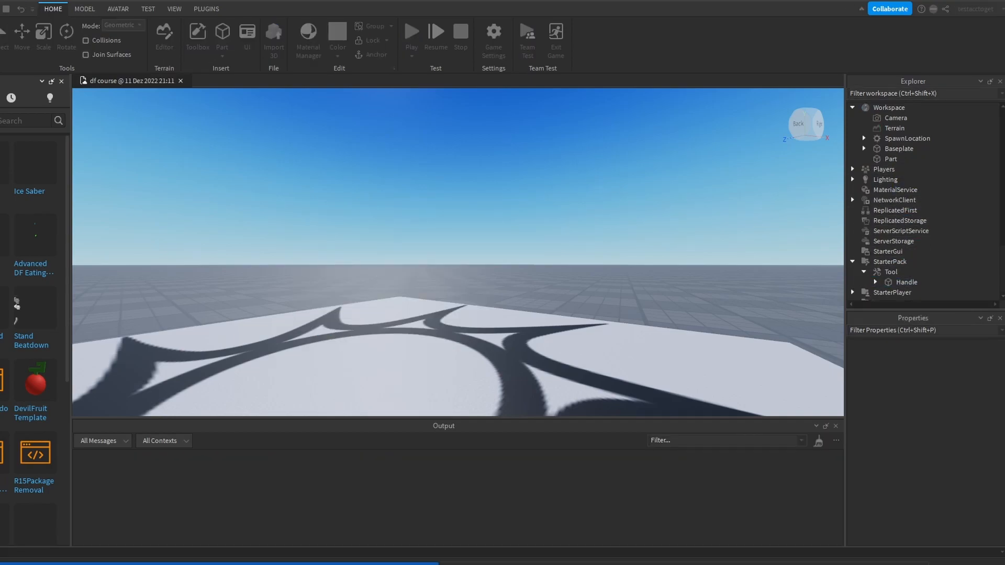
left_click(411, 32)
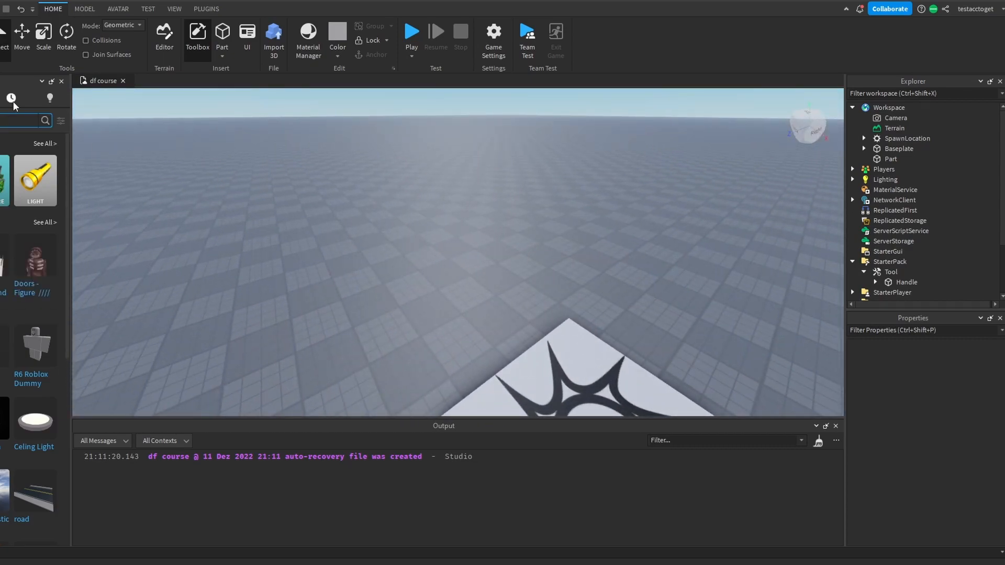
left_click(26, 121)
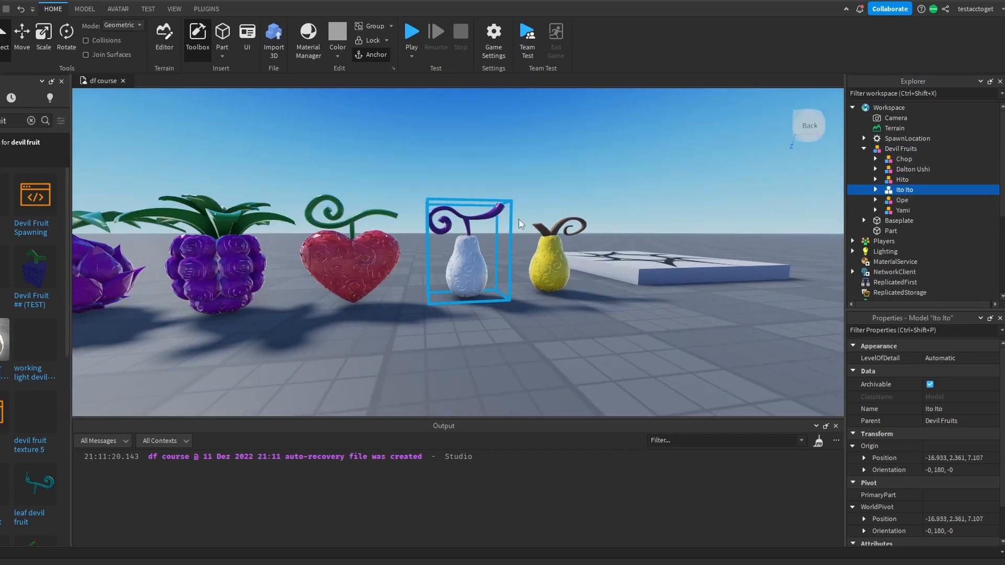
Open the options menu for the inserted Ito Ito fruit model.
right_click(900, 148)
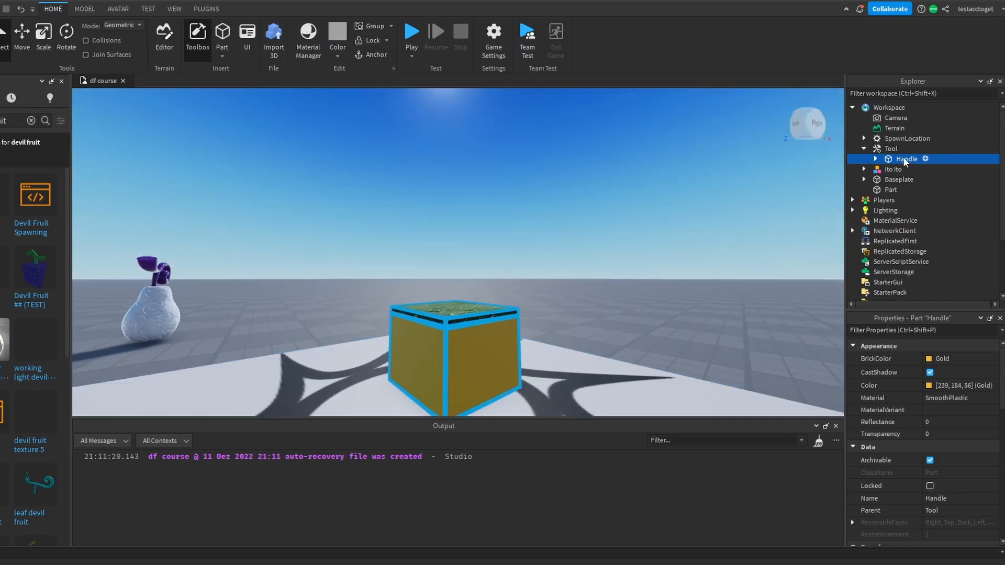
Delete the Grass part from the Handle and place the Ito Ito fruit beside the gold cube.
left_click(876, 158)
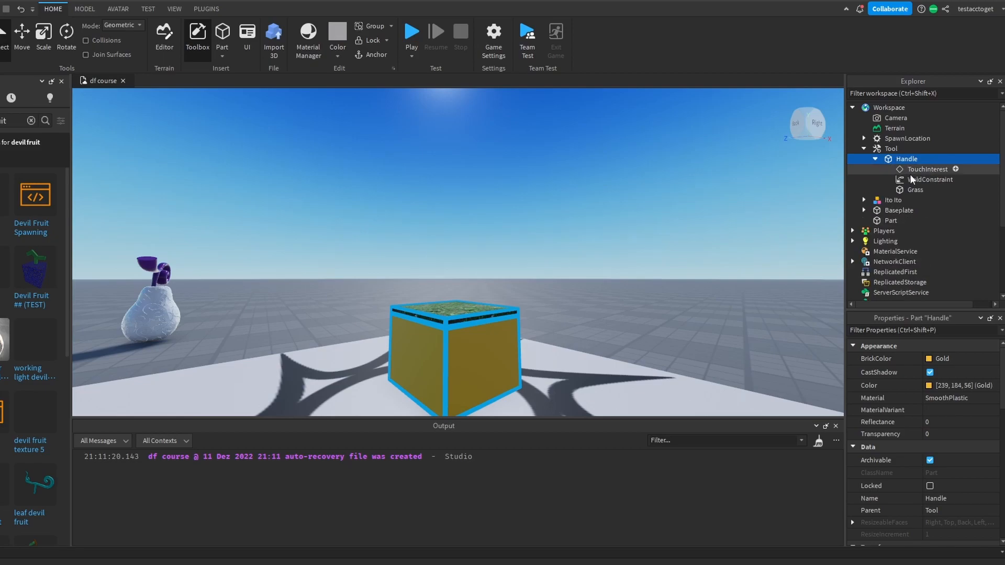
left_click(914, 159)
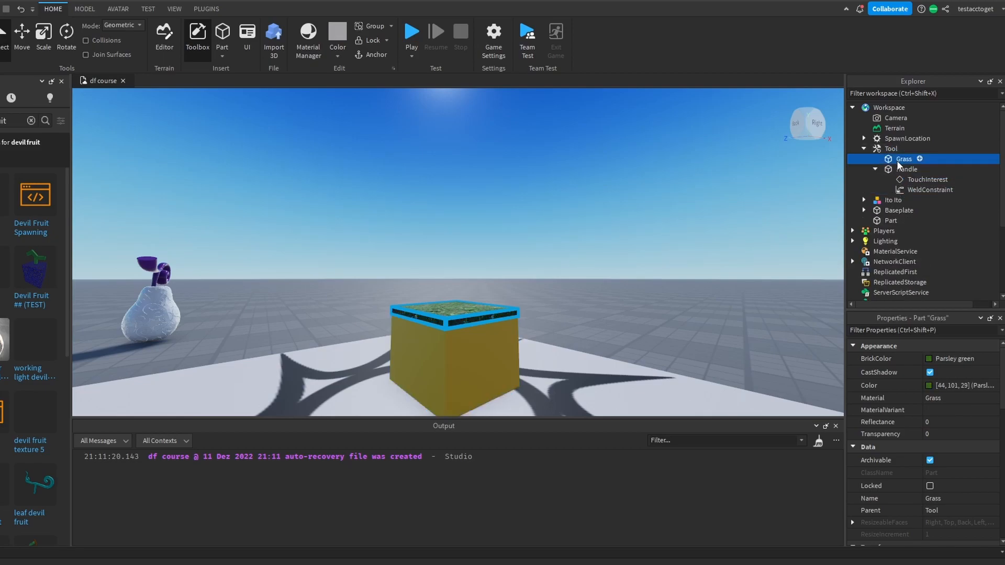
right_click(448, 312)
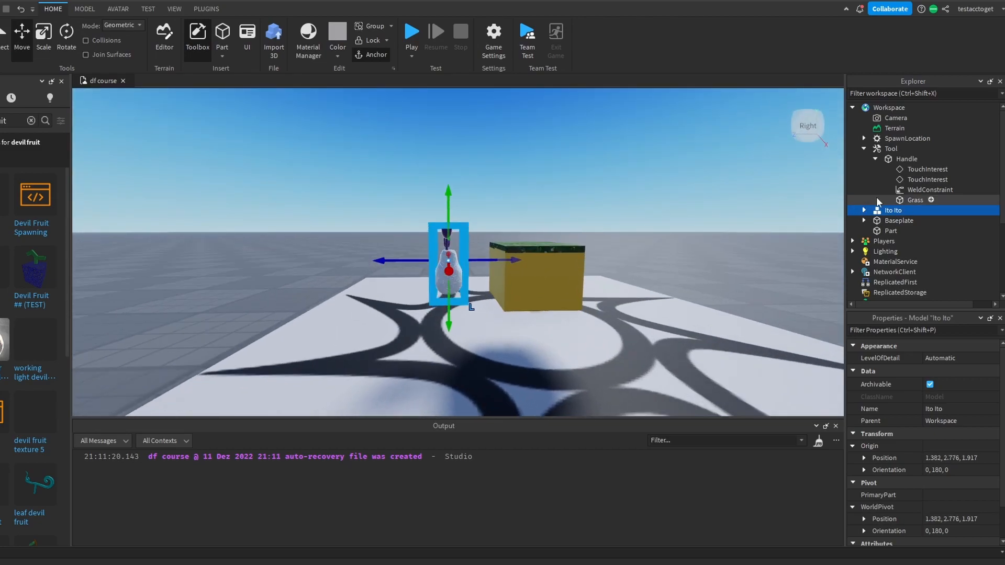
left_click(927, 168)
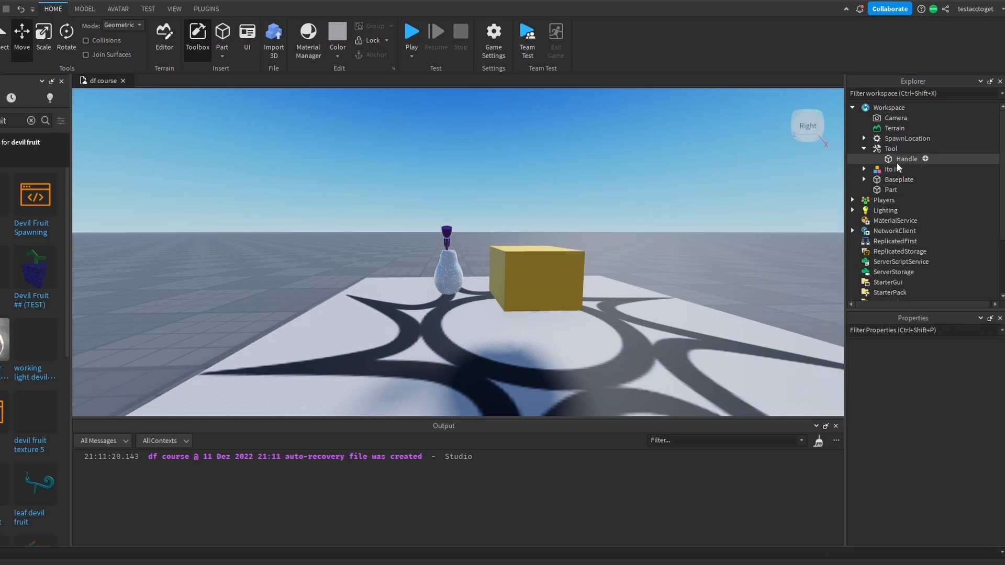
Scale the gold Handle to enclose the Ito Ito fruit and set its Transparency to 1.
left_click(905, 158)
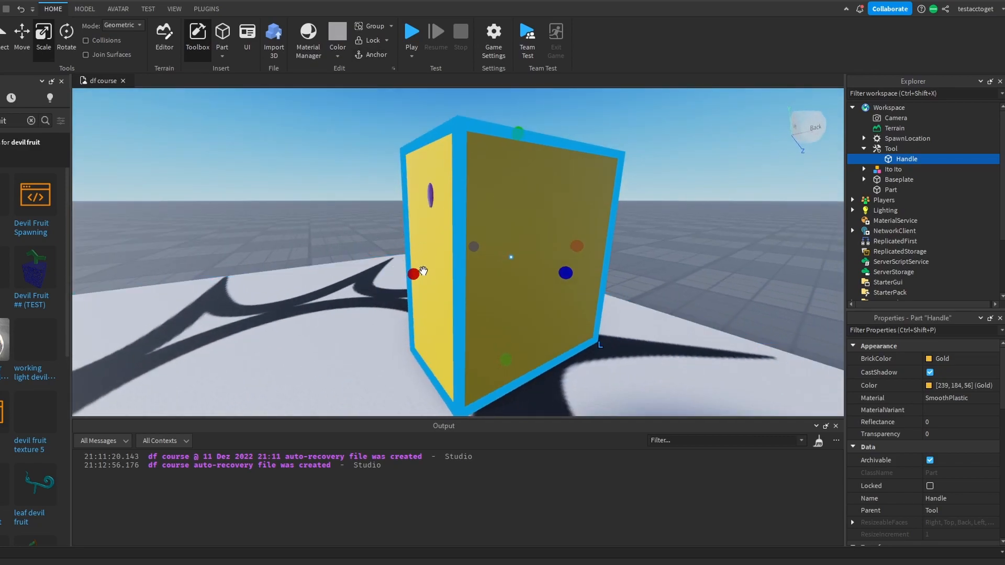
left_click_drag(448, 257, 535, 268)
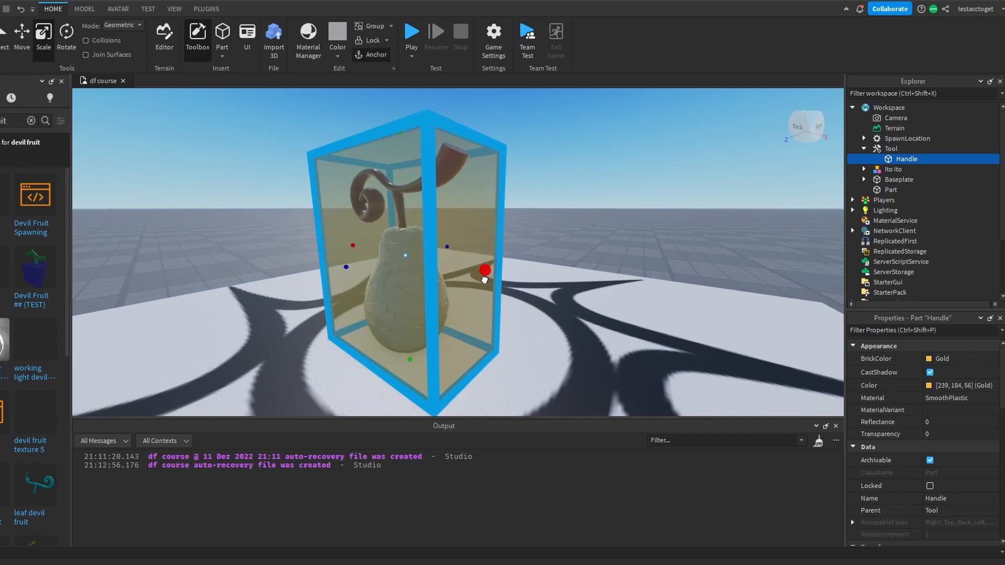
left_click(894, 168)
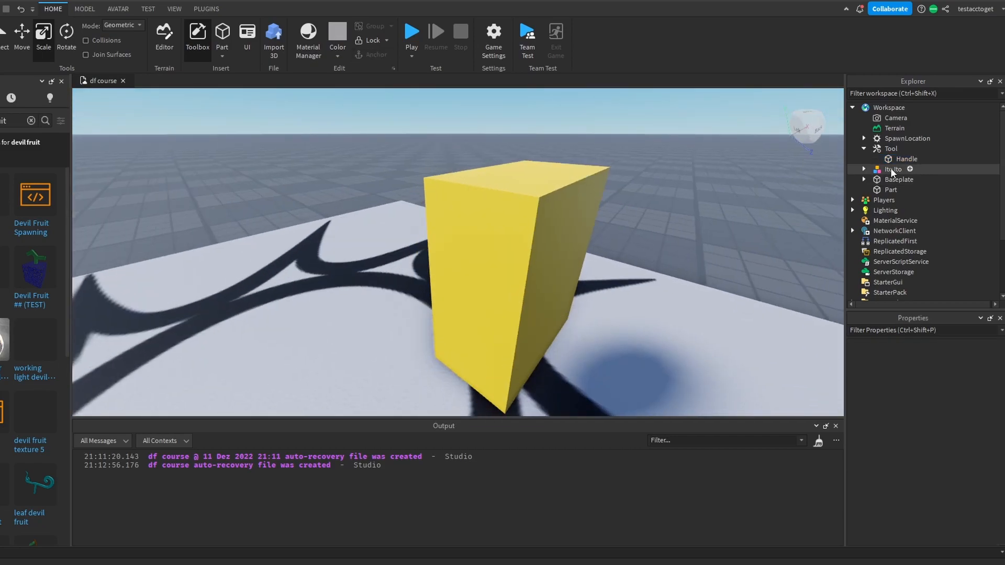
left_click(907, 158)
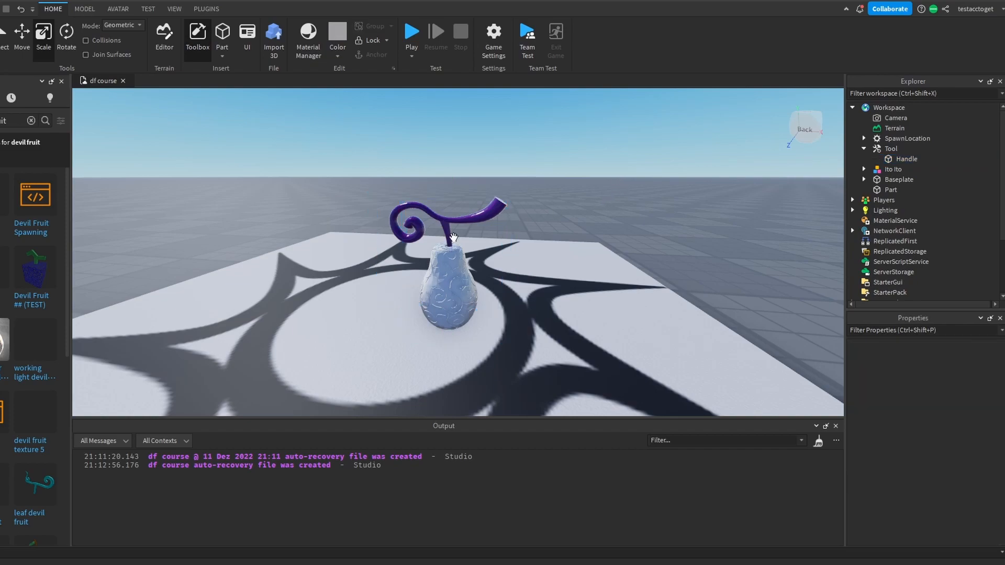
mouse_move(408, 178)
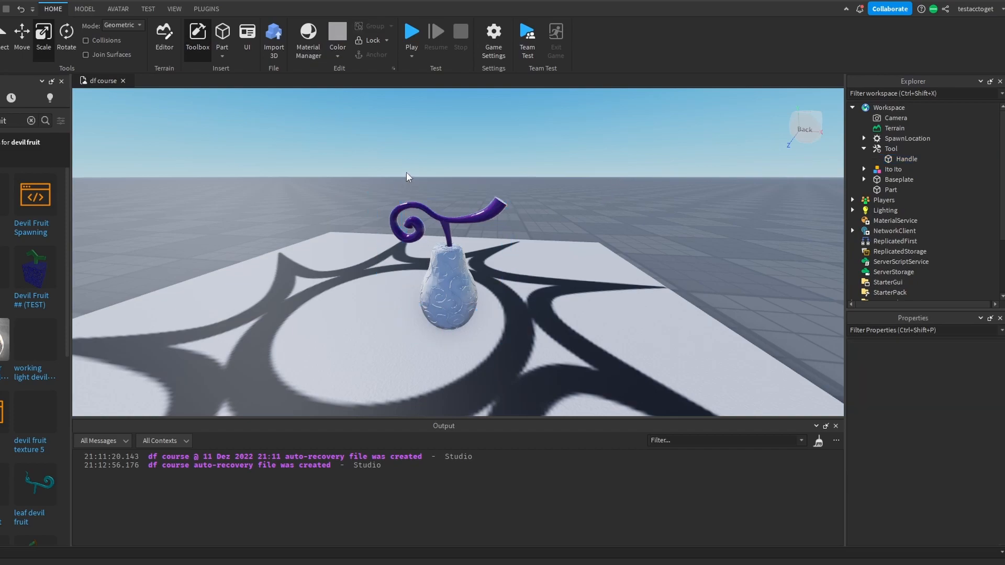
mouse_move(438, 212)
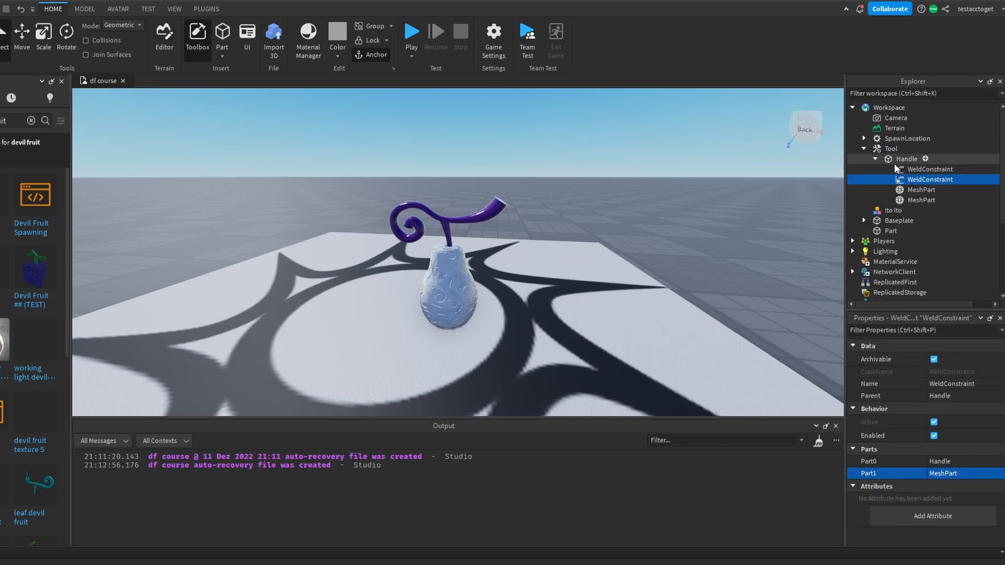
mouse_move(405, 305)
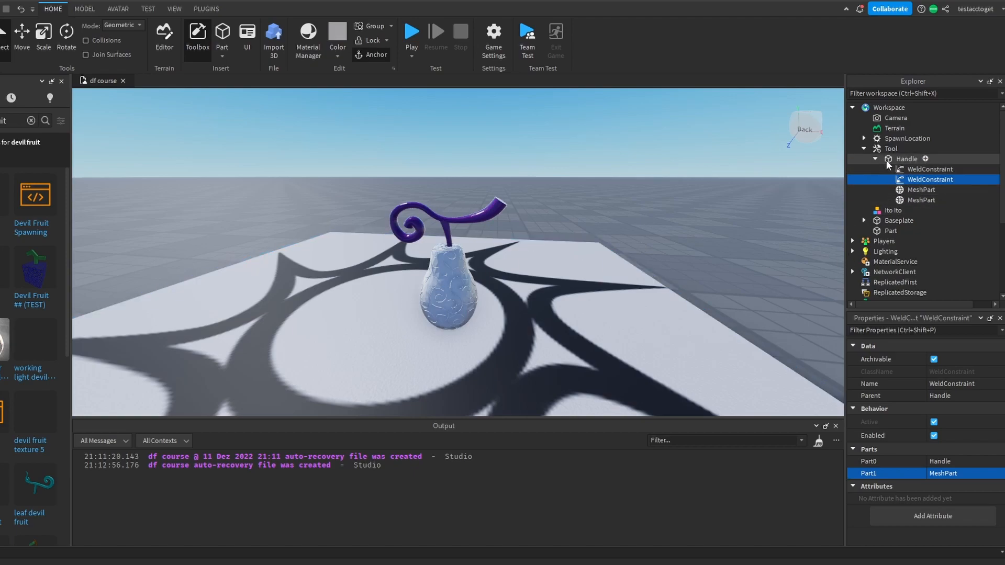
Weld both Ito Ito MeshParts to the Handle with WeldConstraints and move Tool into StarterPack.
right_click(907, 159)
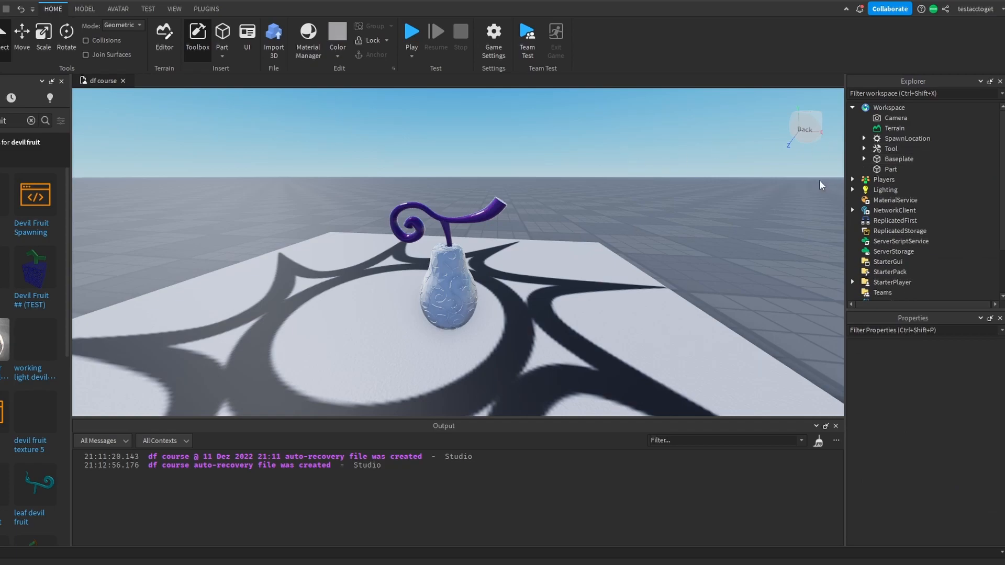
left_click(891, 148)
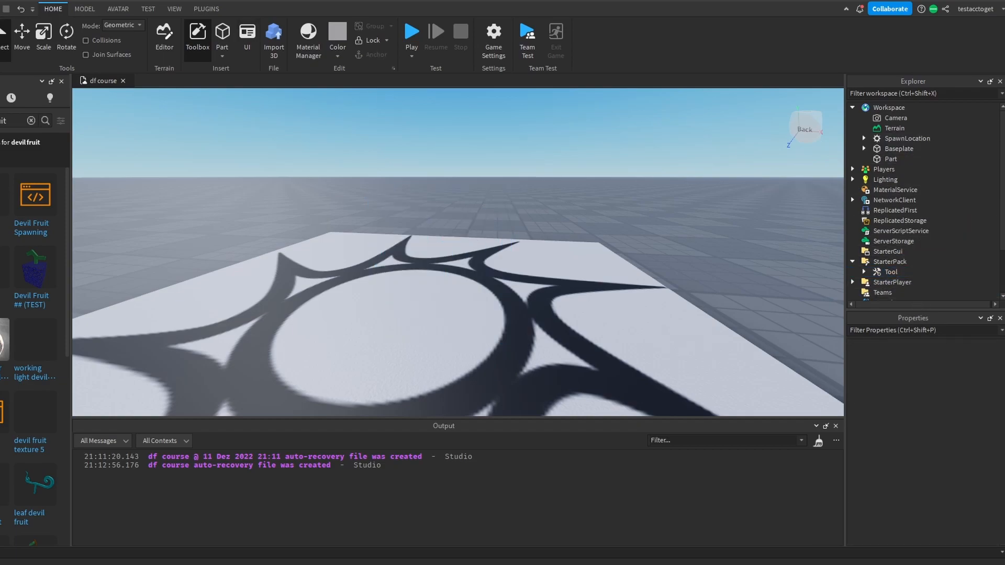
Playtest equipping the fruit tool, make both MeshParts Massless, and start a fresh playtest.
left_click(411, 34)
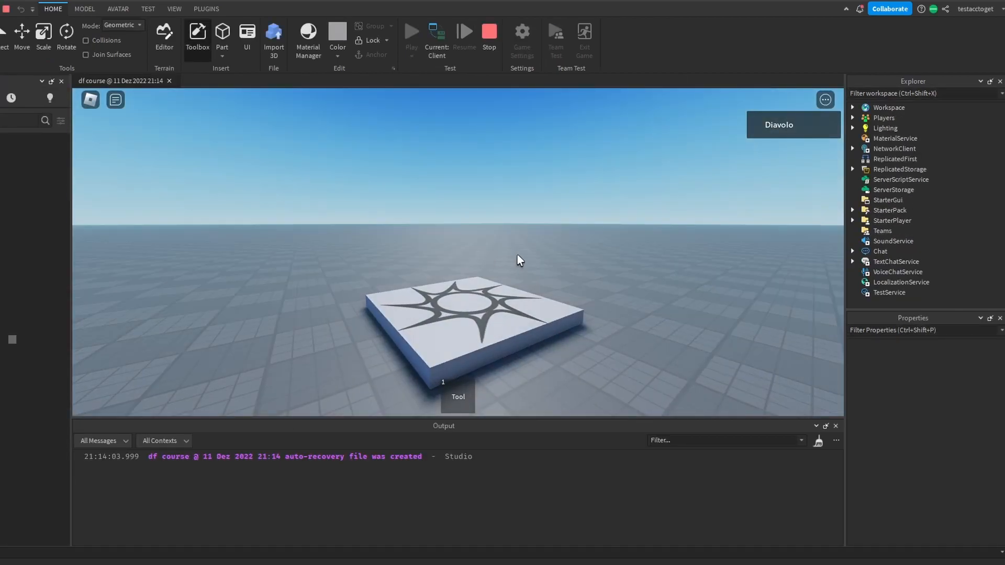
left_click(411, 31)
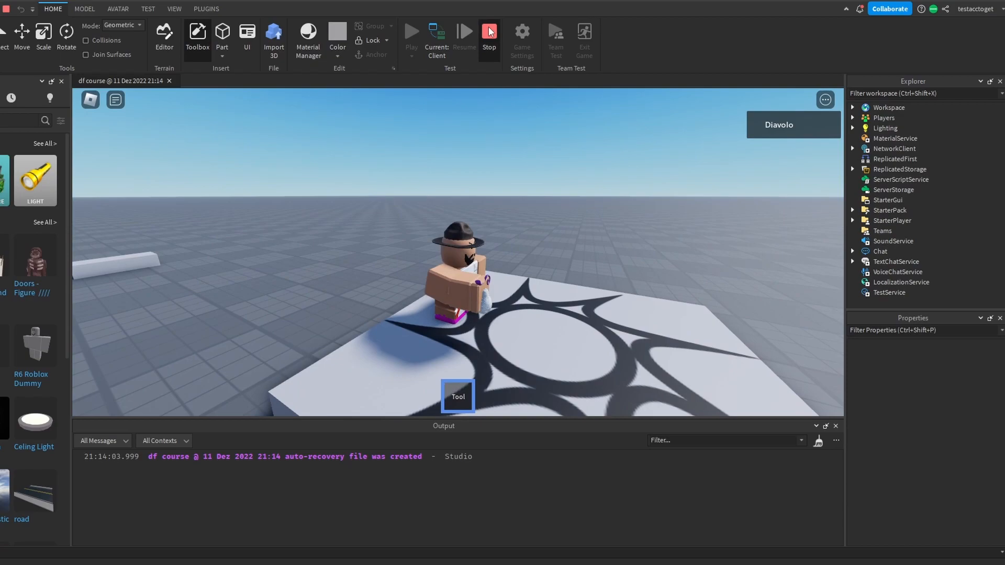
left_click(488, 35)
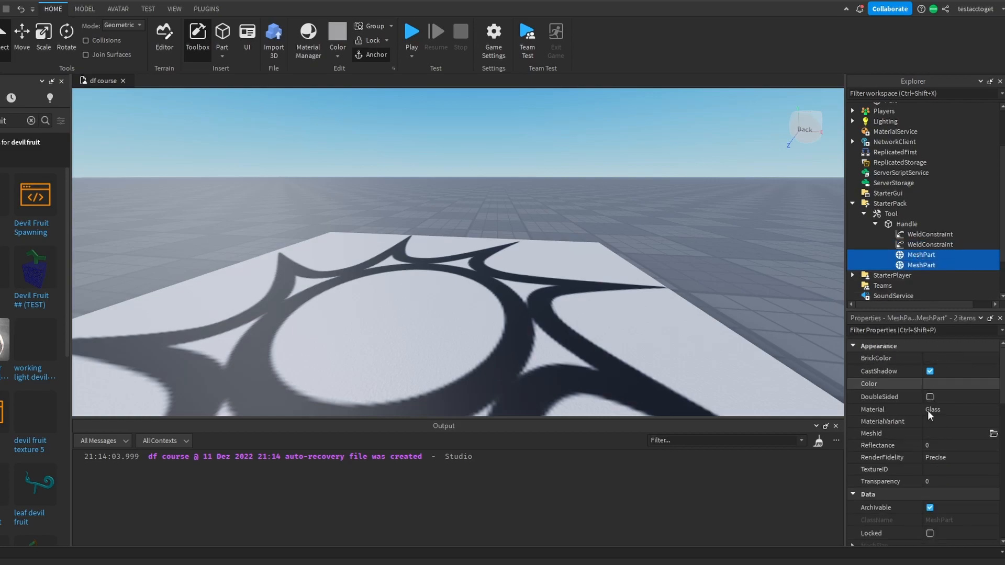
scroll("down", 3)
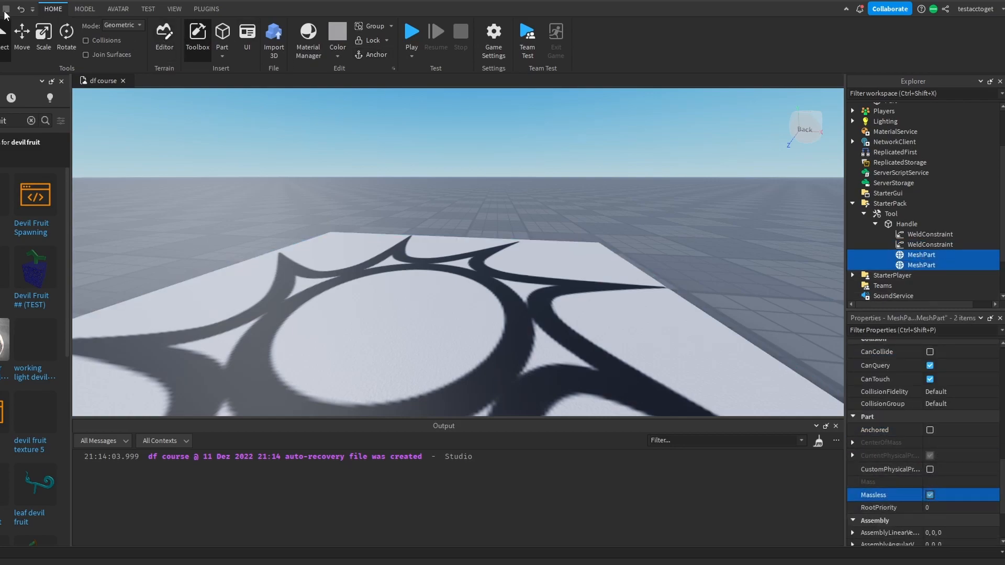
left_click(411, 32)
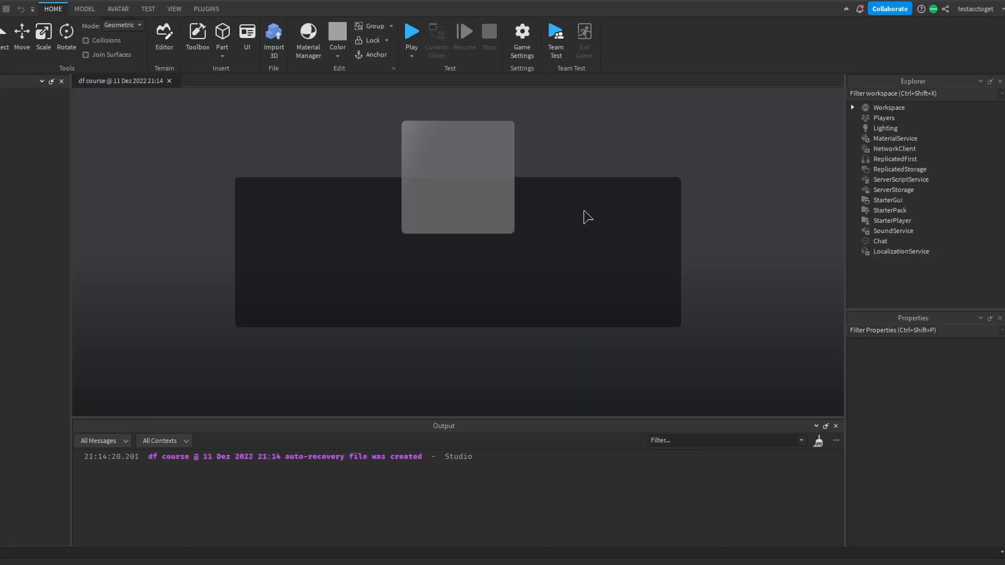
Adjust the Tool's Grip Position from 0, 0.5, 0.25 through 0, -0.25, 0.25 to 0, -0.125, 0.15.
left_click(411, 35)
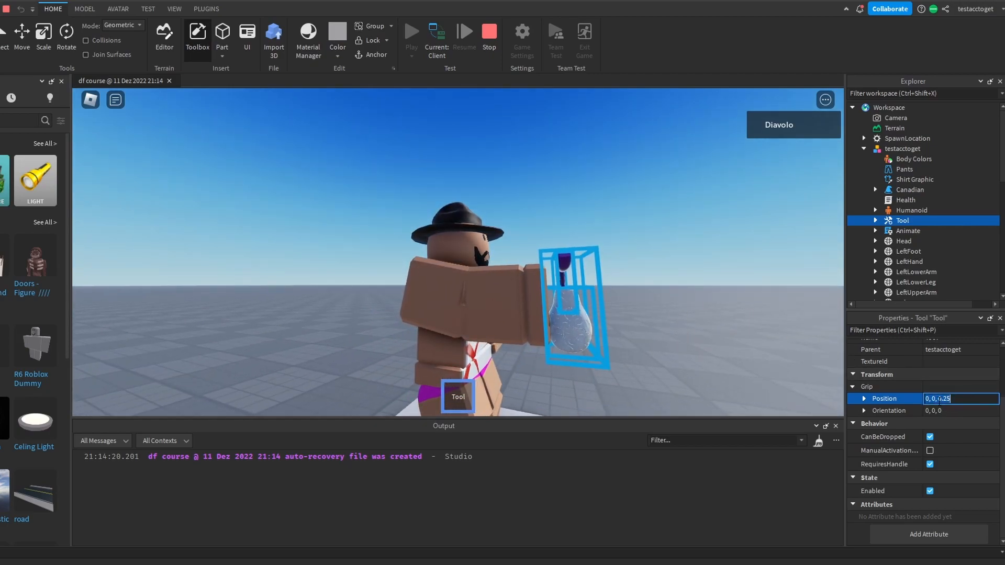
type("0, 0.5, 0.25")
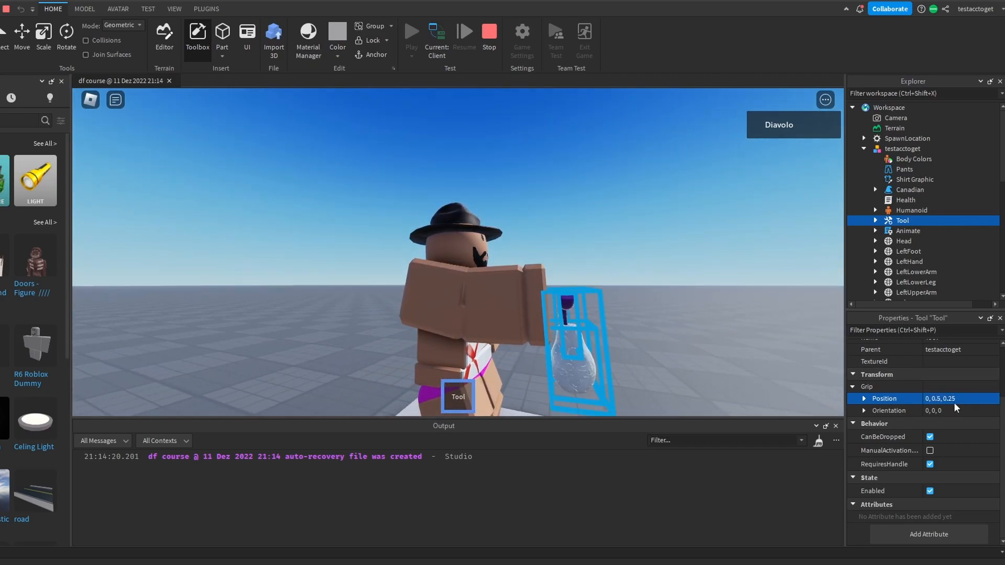
left_click(961, 398)
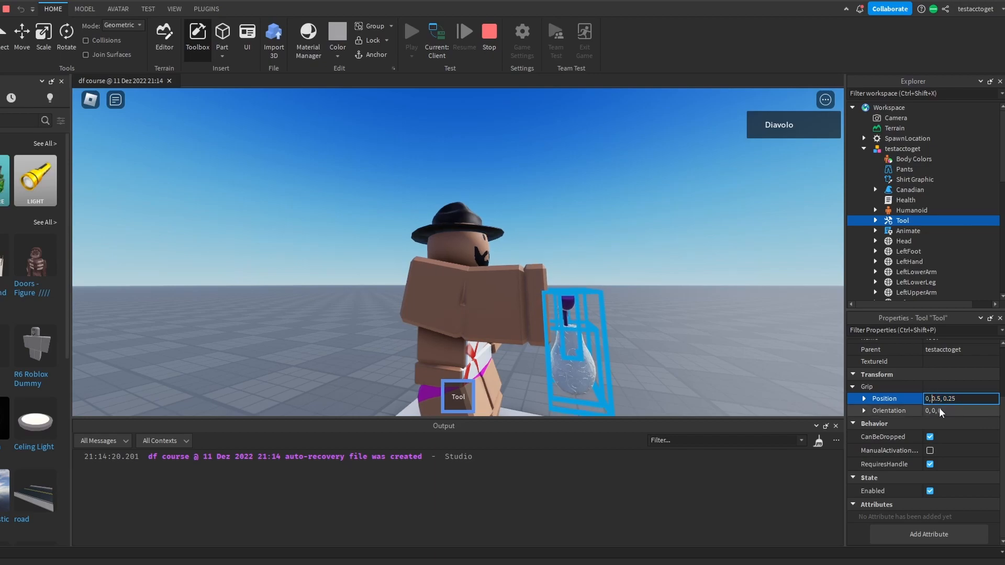
type("-0.5")
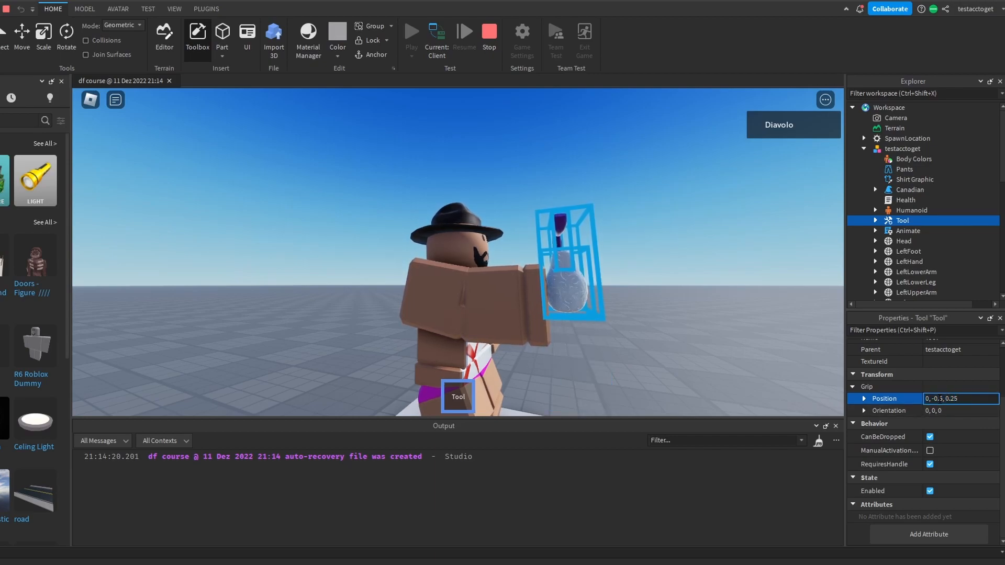
type("0, -0.25, 0.25")
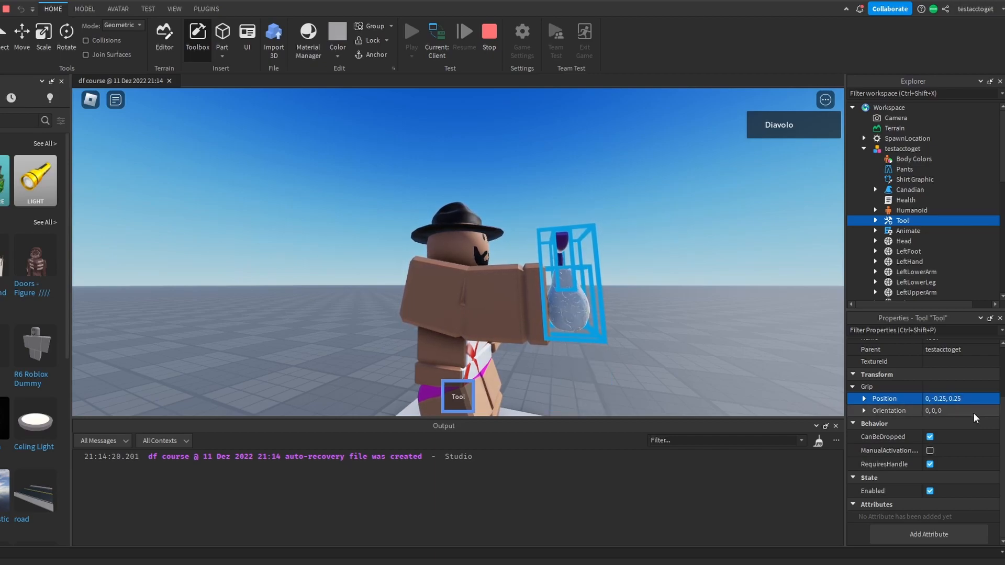
left_click(960, 398)
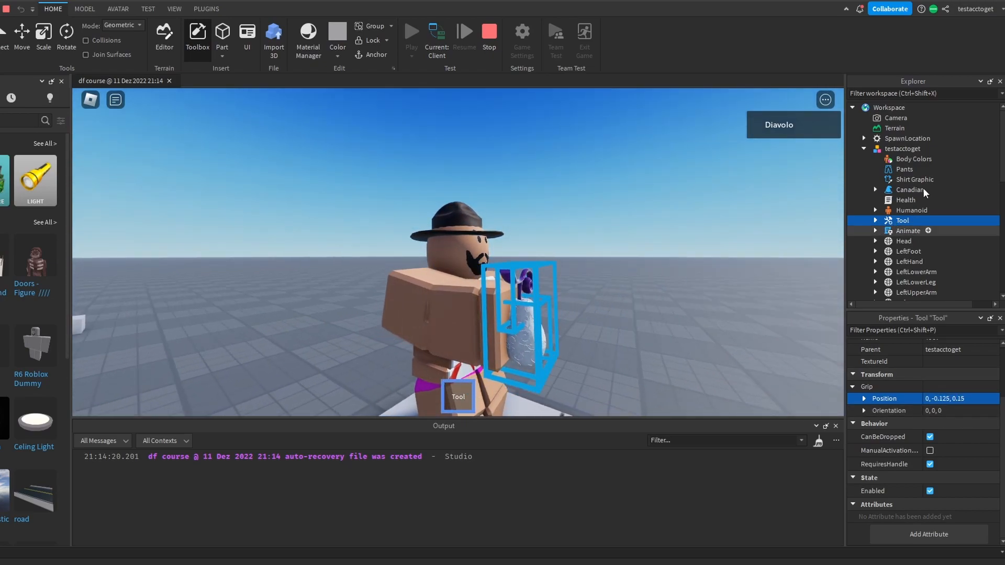
left_click(890, 106)
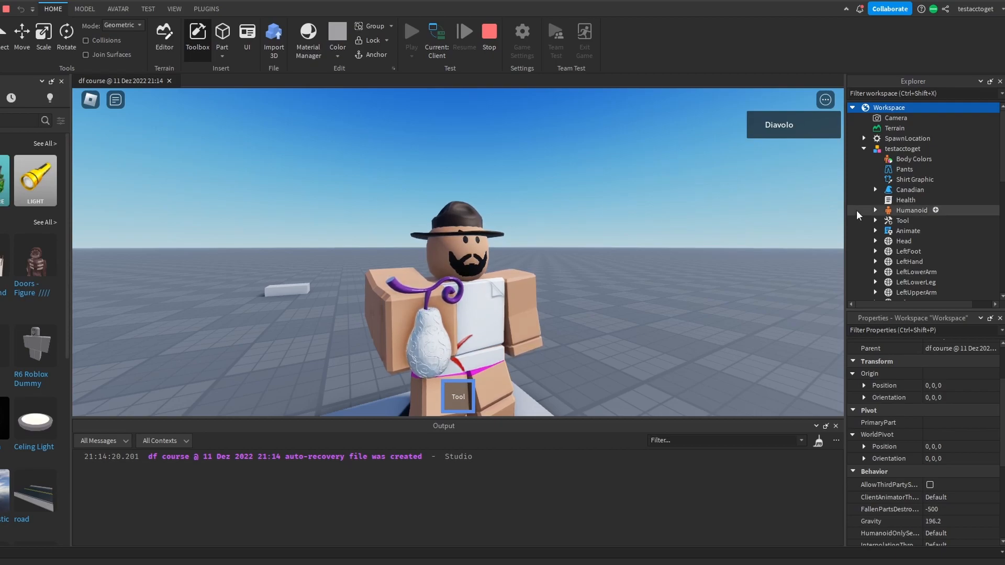
Make the Tool's Handle fully transparent during the playtest, then stop the session.
scroll("down", 3)
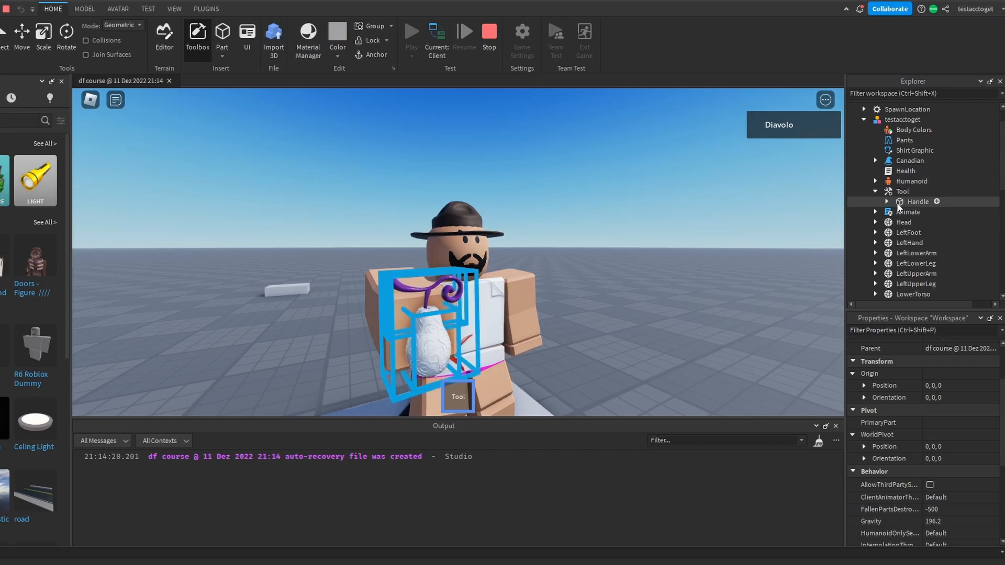
left_click(919, 201)
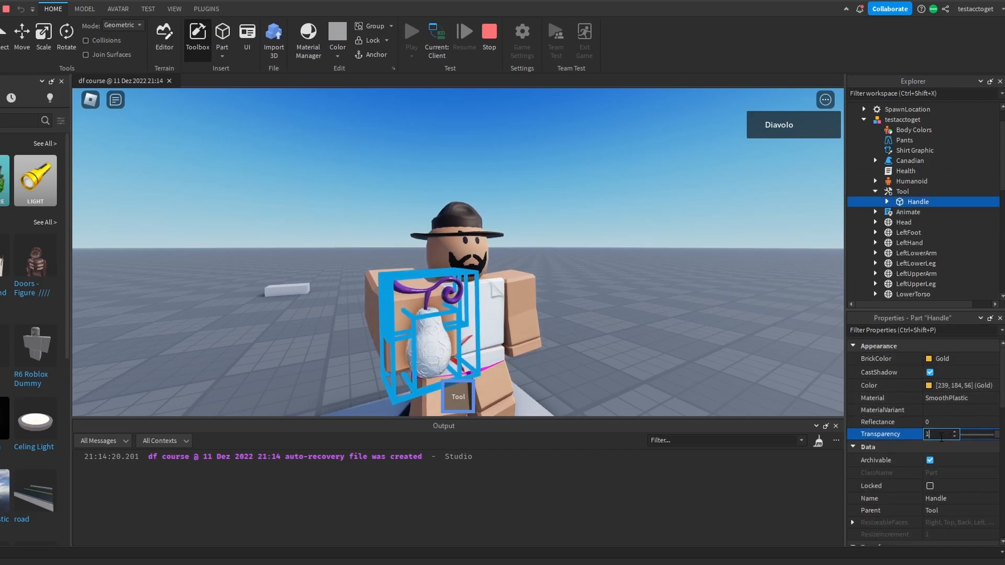
type(".5")
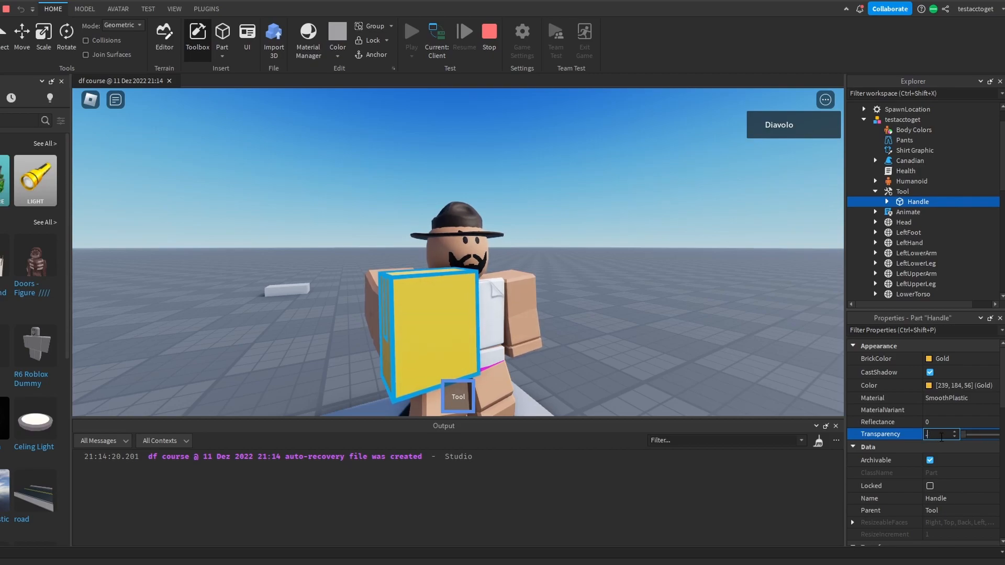
type(".5")
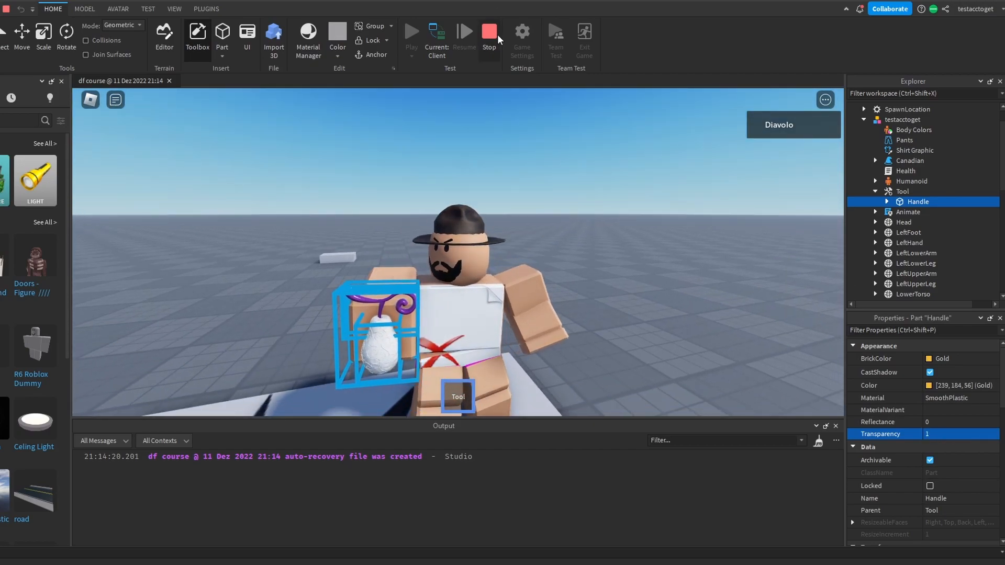
left_click(489, 31)
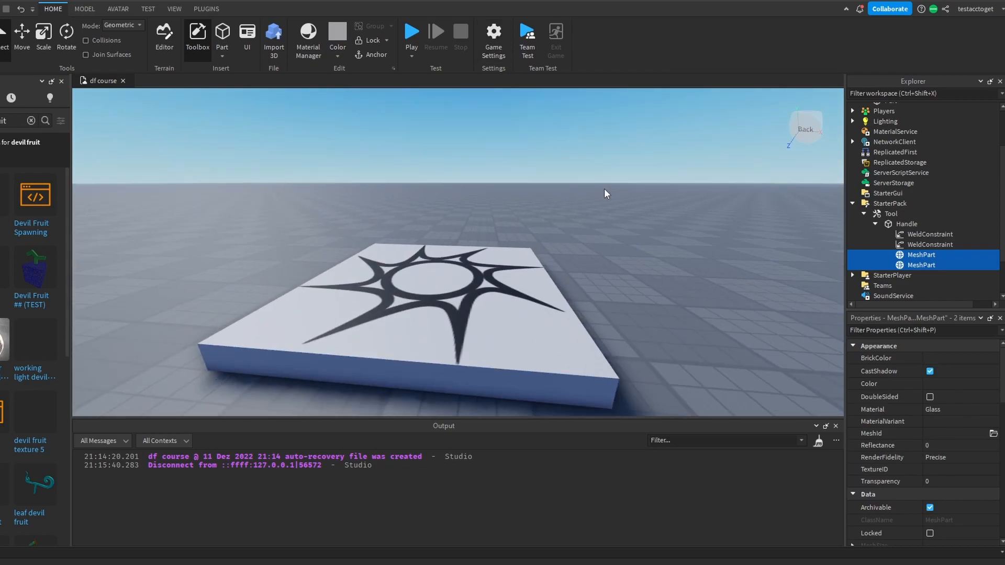
Deselect the MeshParts and expand Workspace > Tool > Handle to view its welds and meshes.
left_click(906, 224)
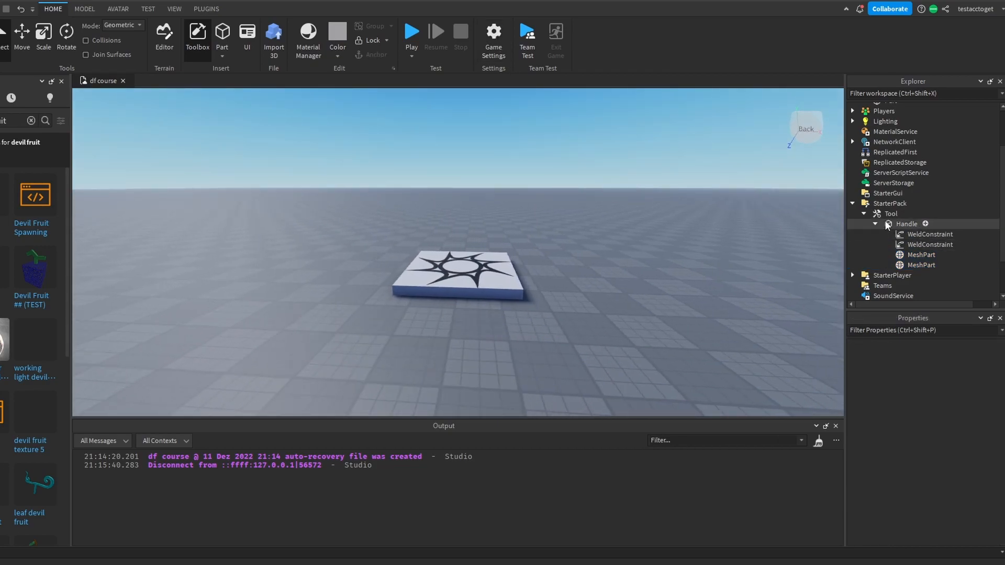
left_click(891, 149)
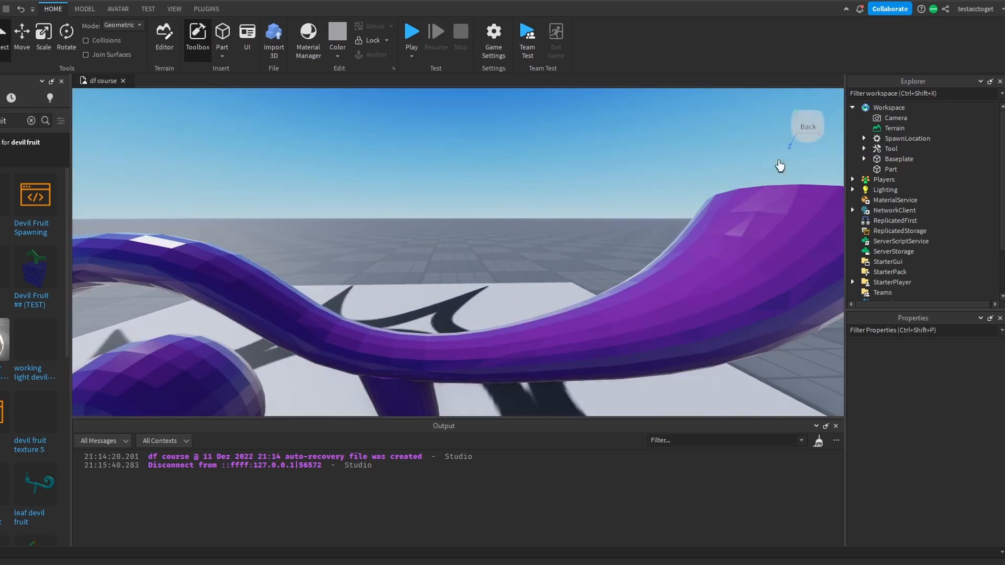
left_click(864, 148)
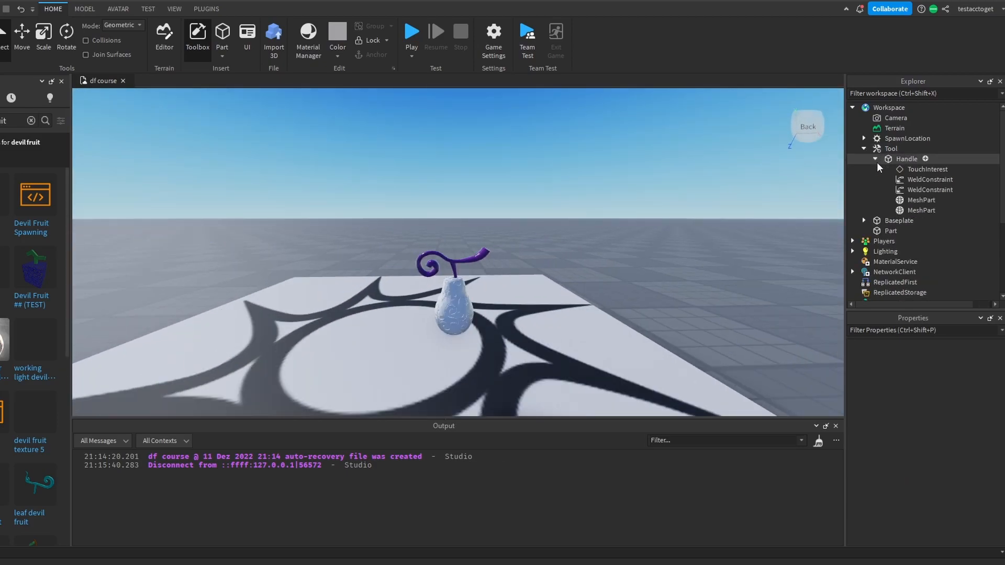
left_click(929, 180)
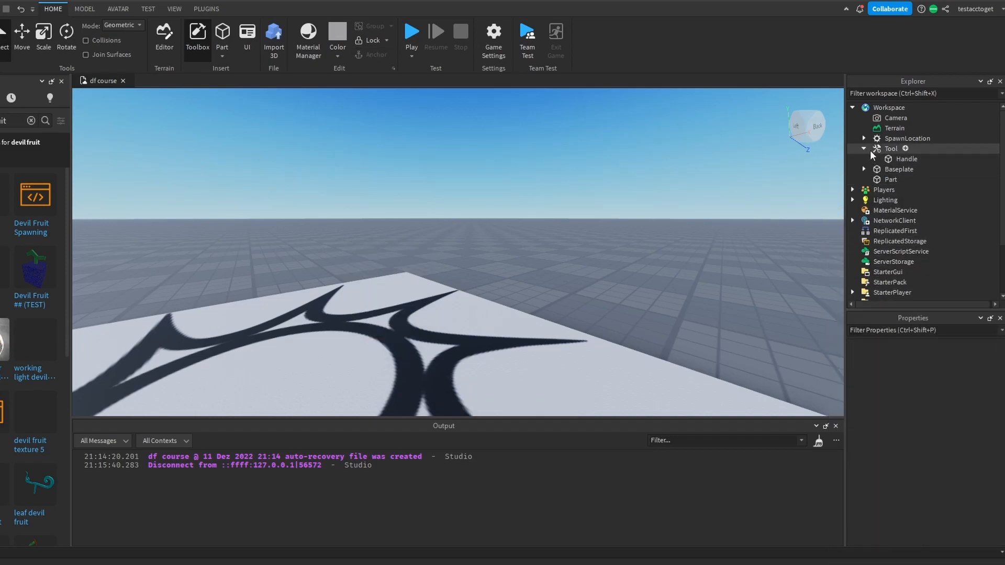
Delete the Handle from the Tool in Workspace, leaving the Tool empty.
left_click(906, 158)
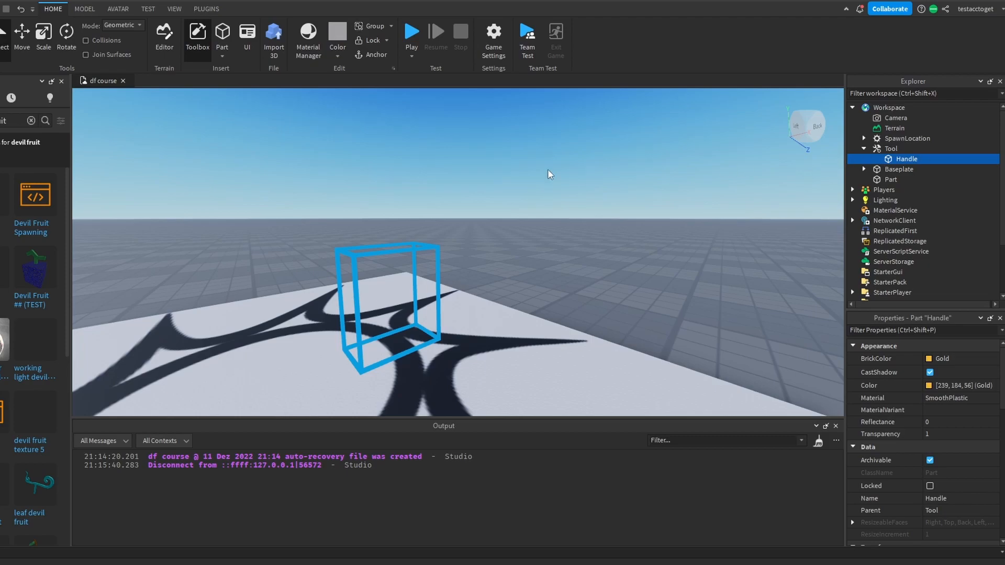
right_click(906, 159)
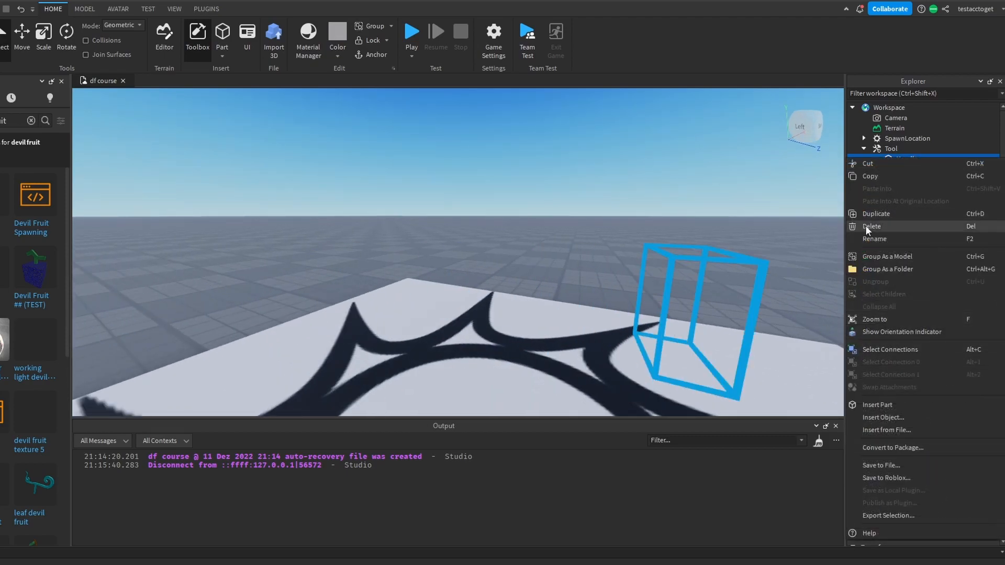
left_click(871, 226)
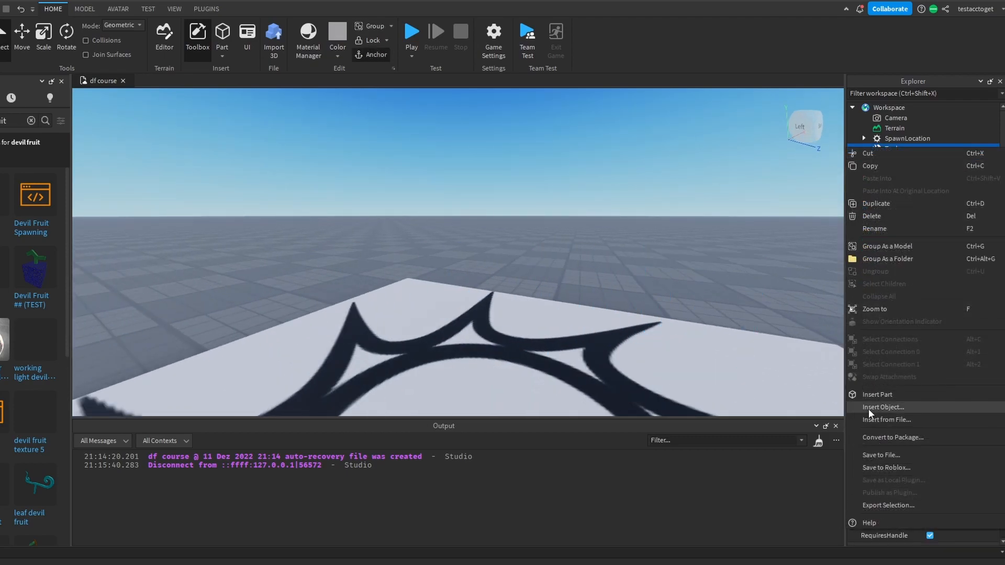
left_click(883, 407)
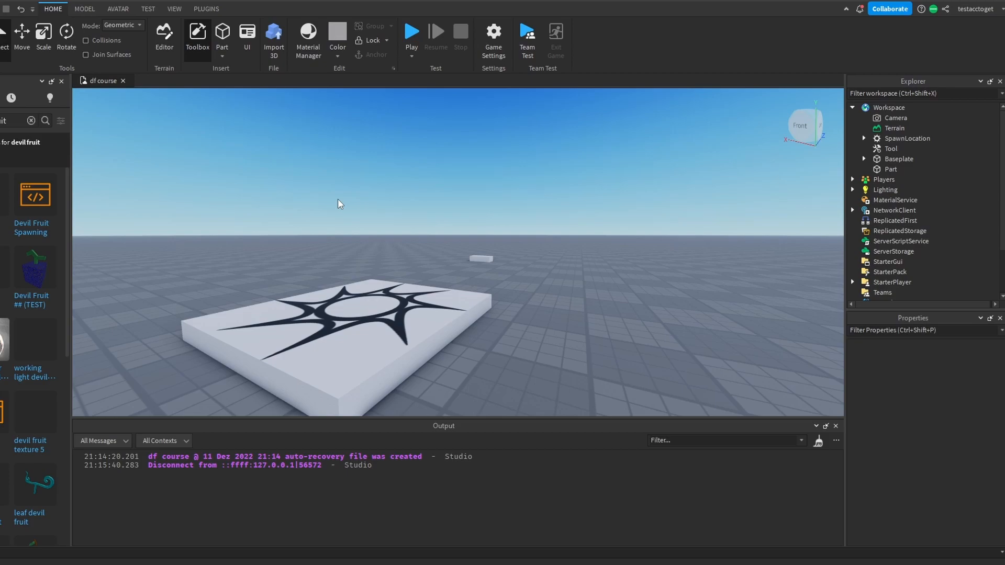
mouse_move(146, 200)
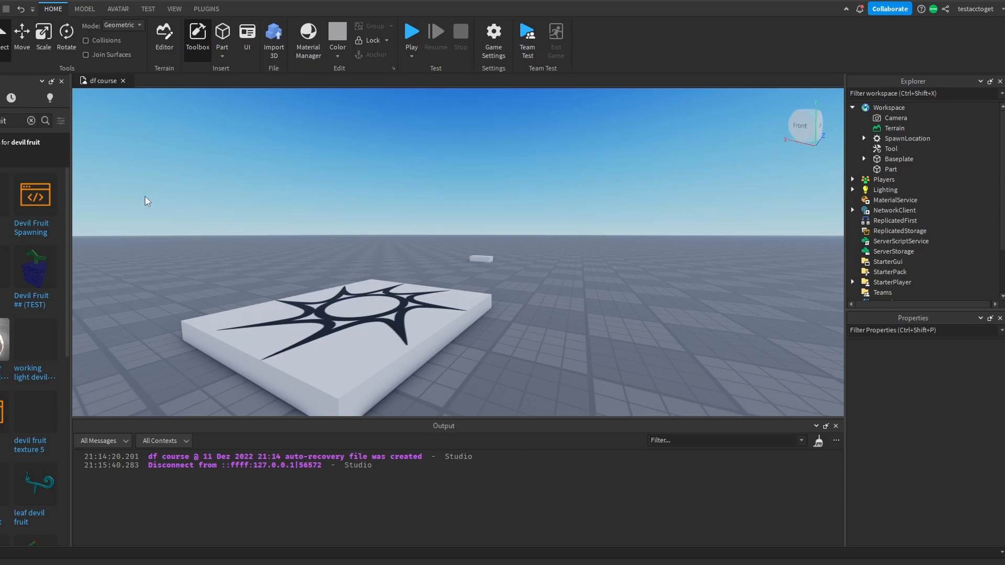
mouse_move(70, 304)
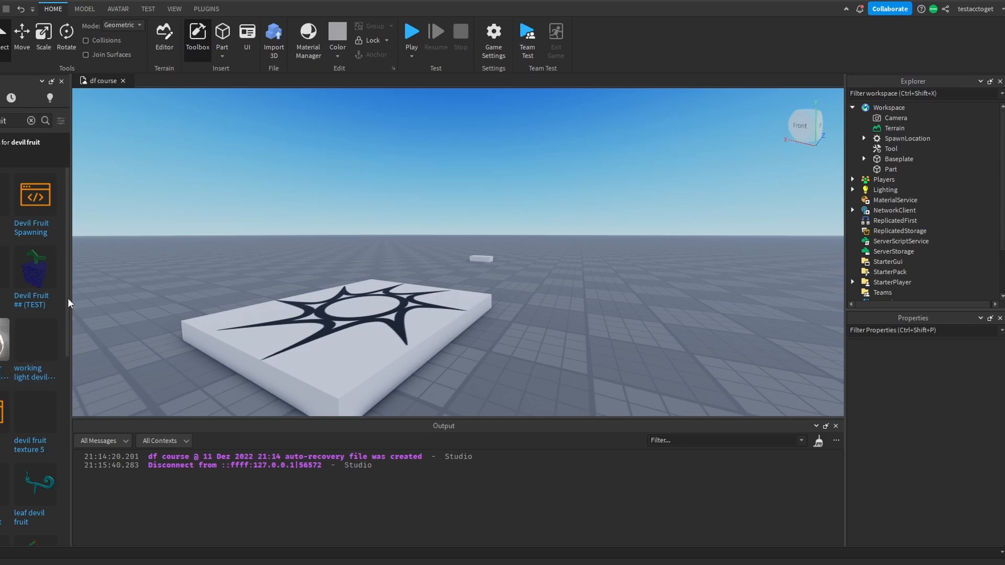
mouse_move(20, 346)
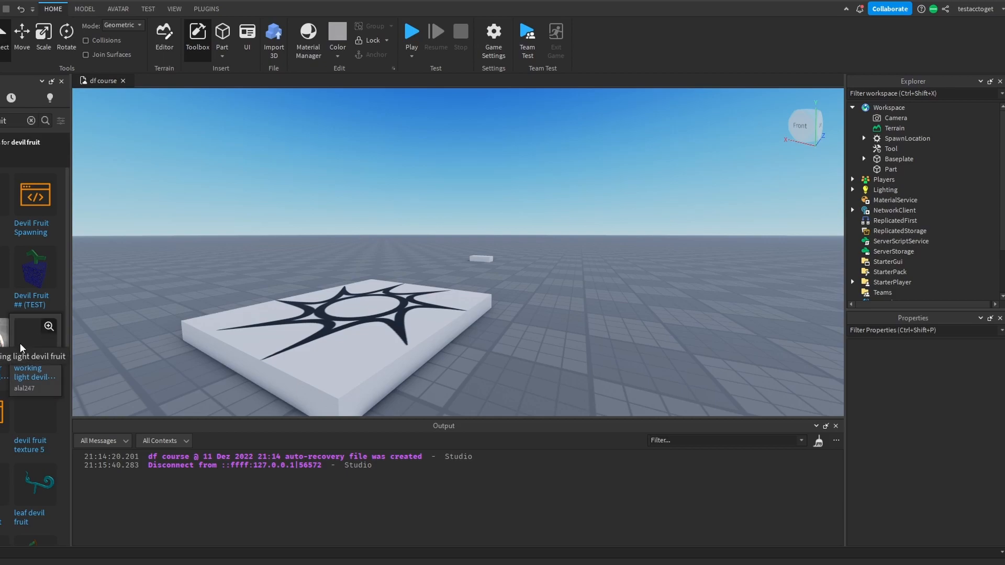